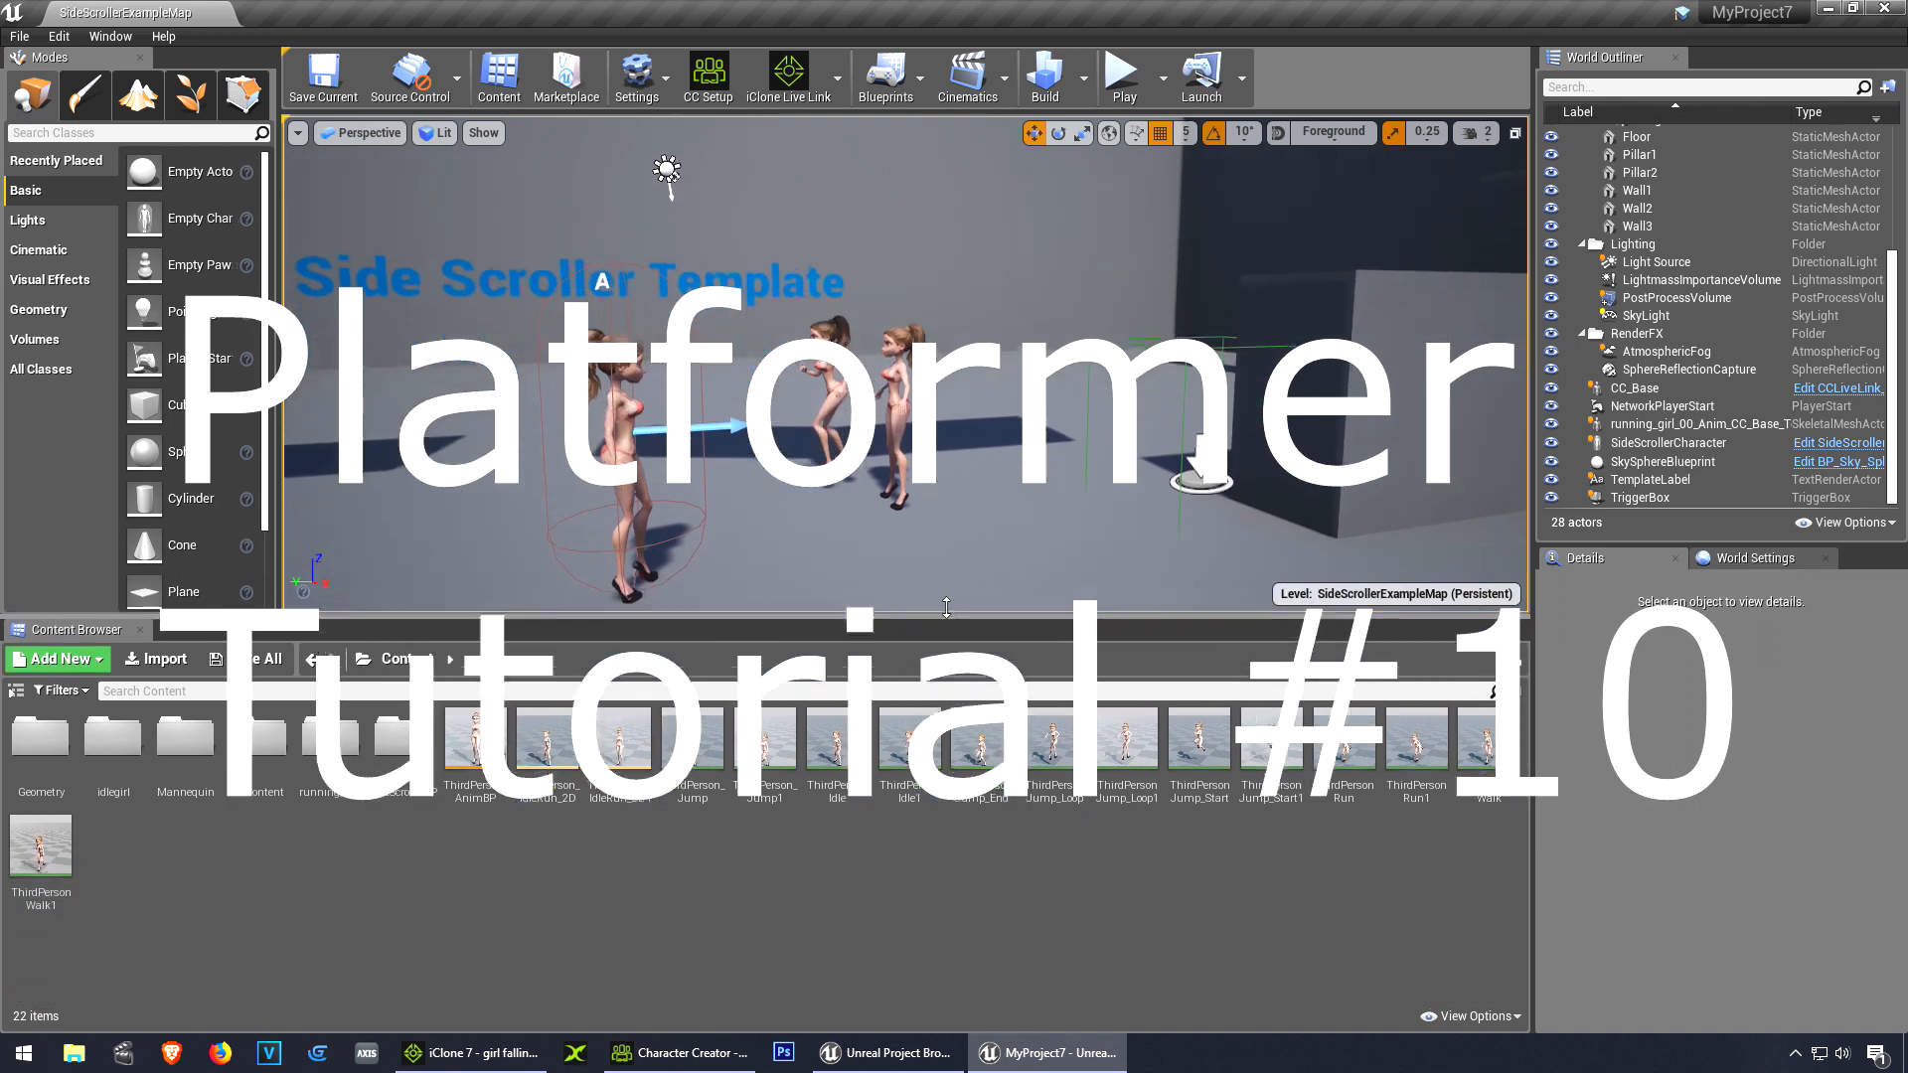
Import the die animation FBX into the dieanimation folder using CC_Base_Skeleton
left_click(56, 647)
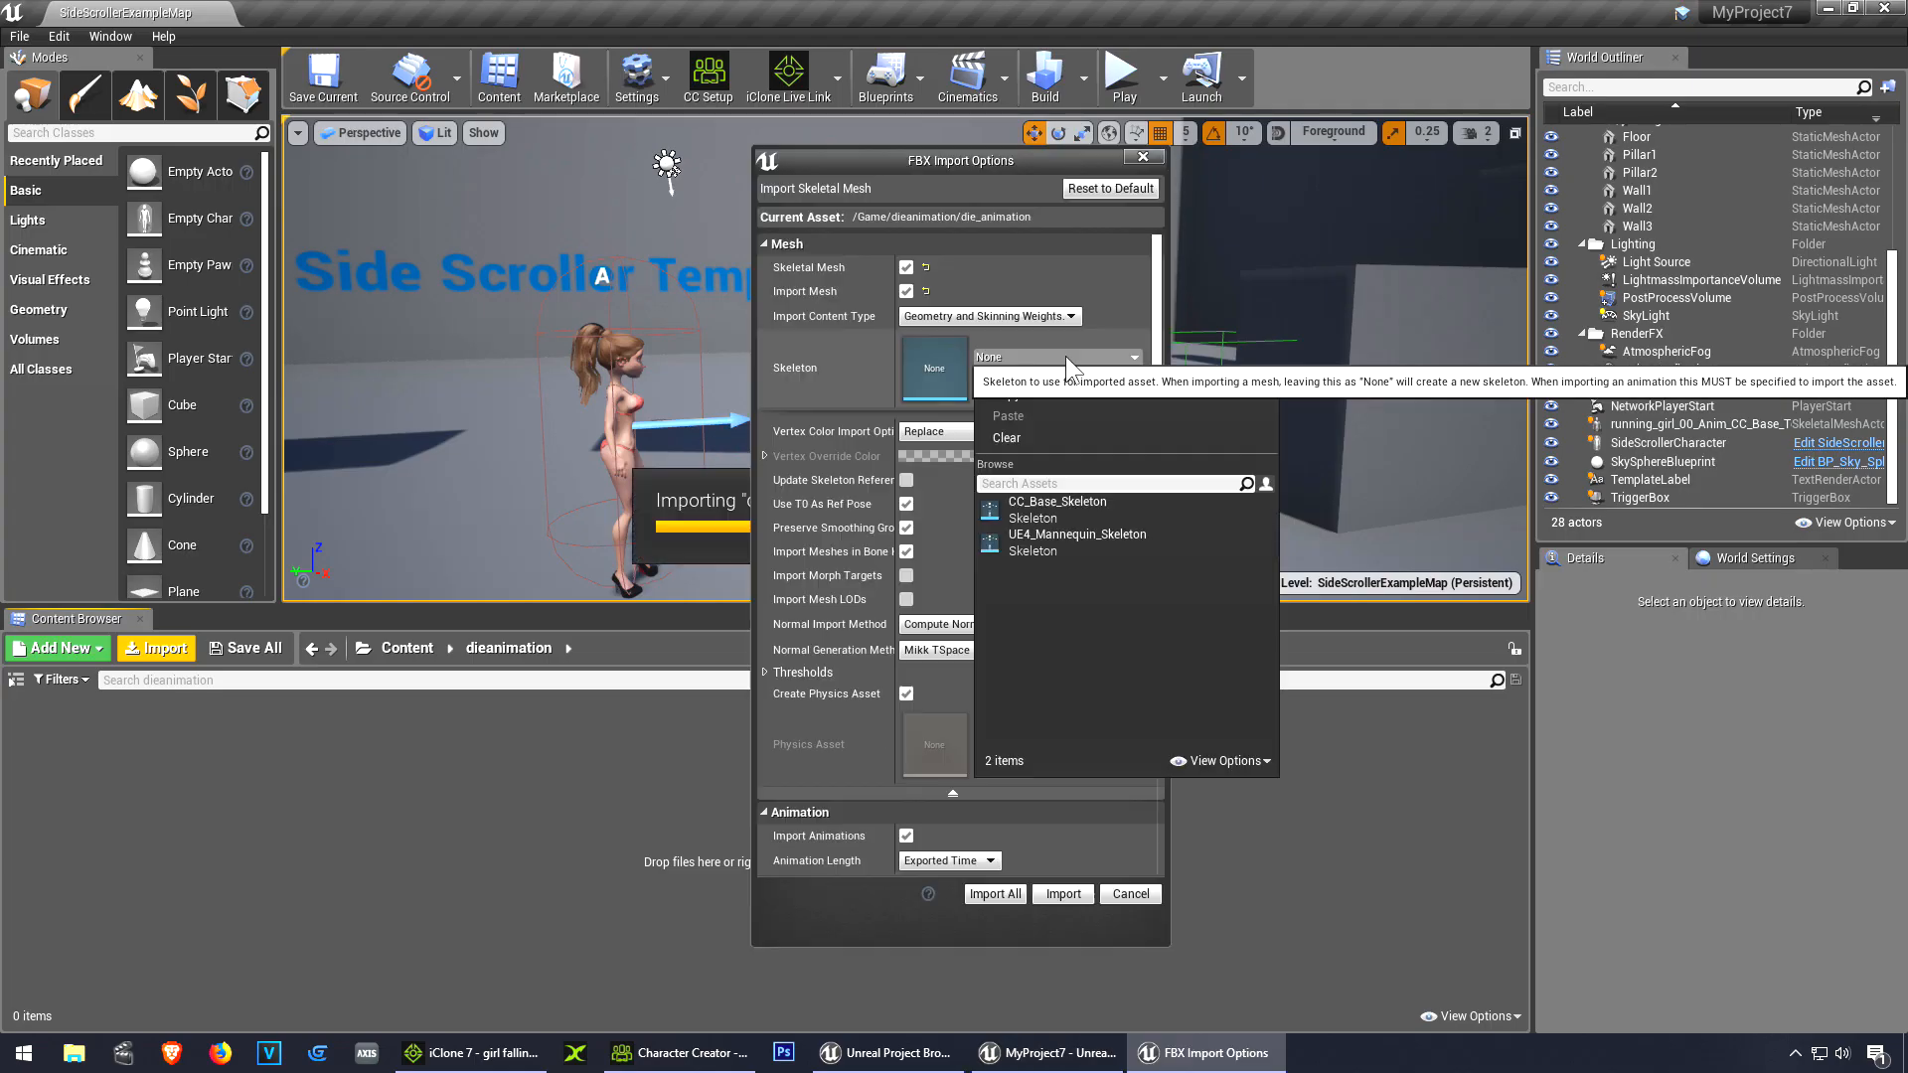
left_click(1056, 500)
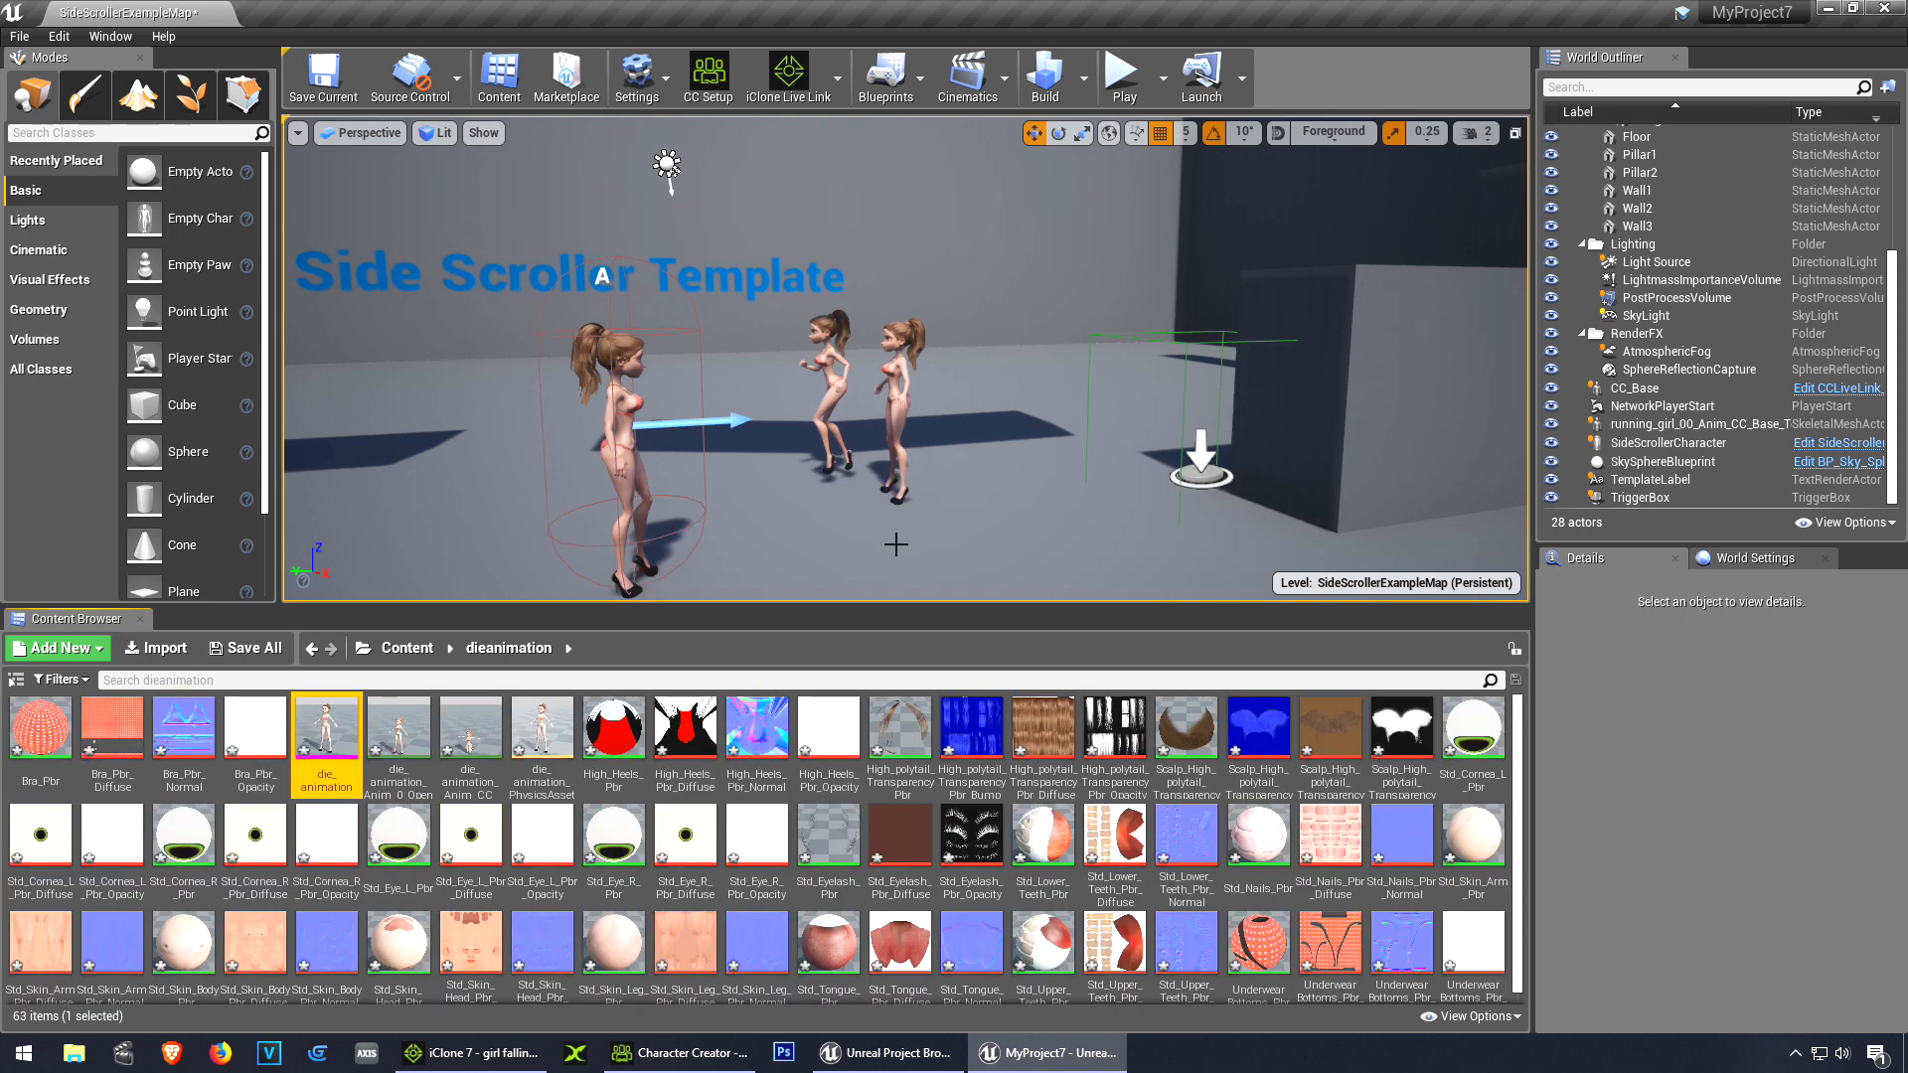
In the Level Blueprint, add a Play Animation node with Context Sensitive off, after Disable Input
left_click(886, 76)
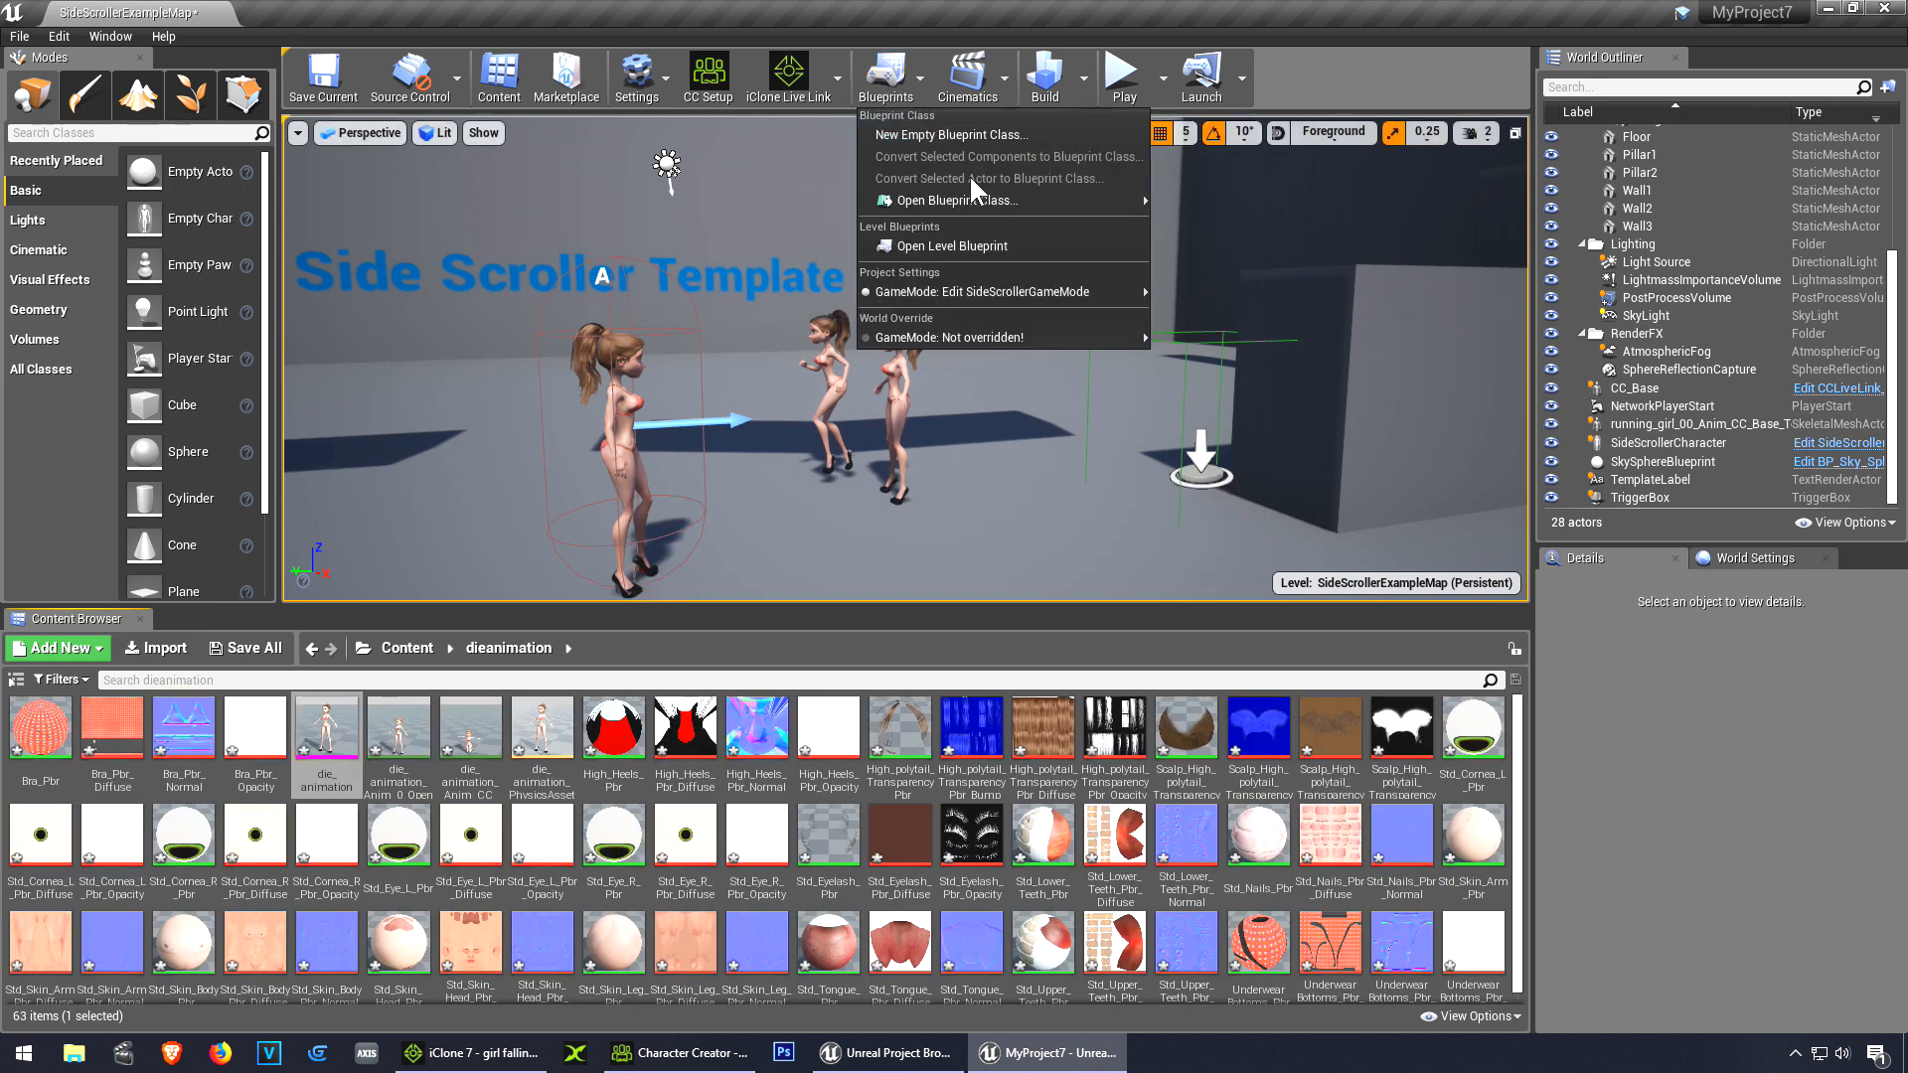
left_click(950, 246)
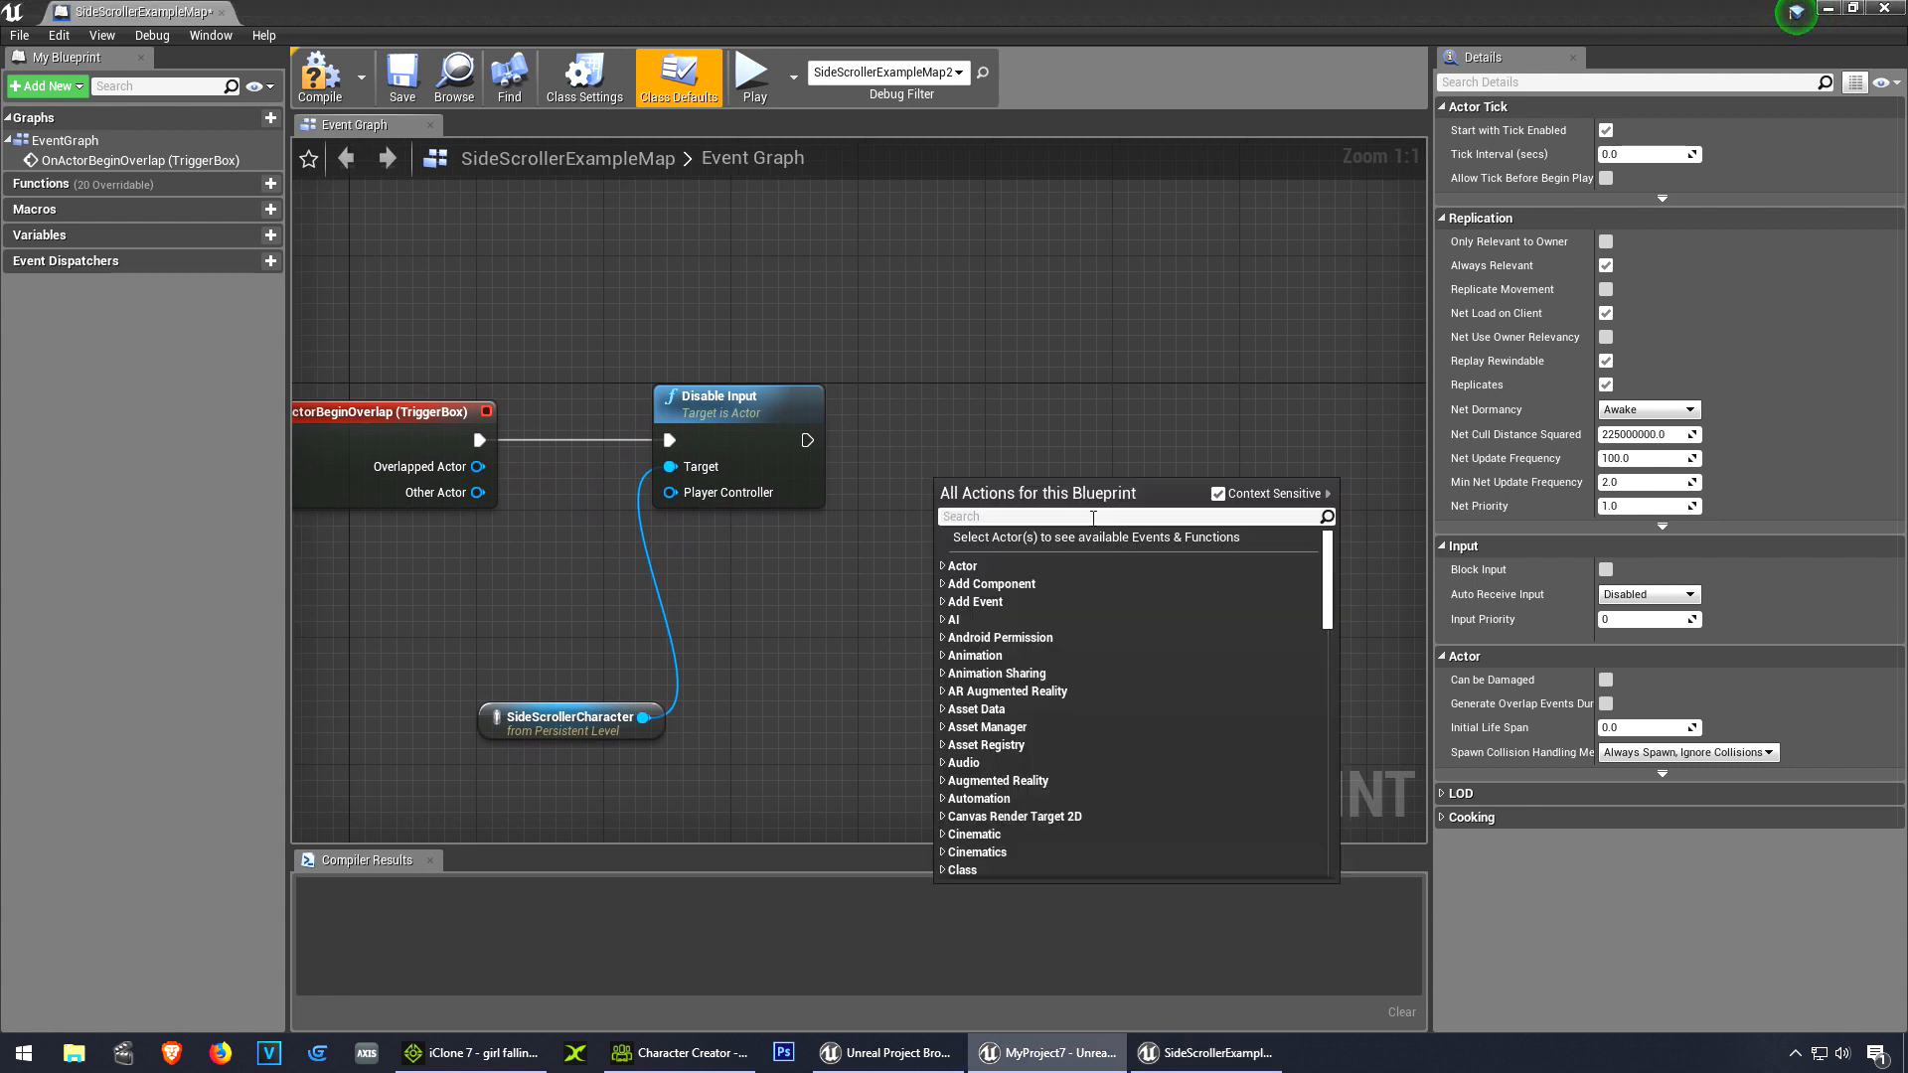
type("play animation")
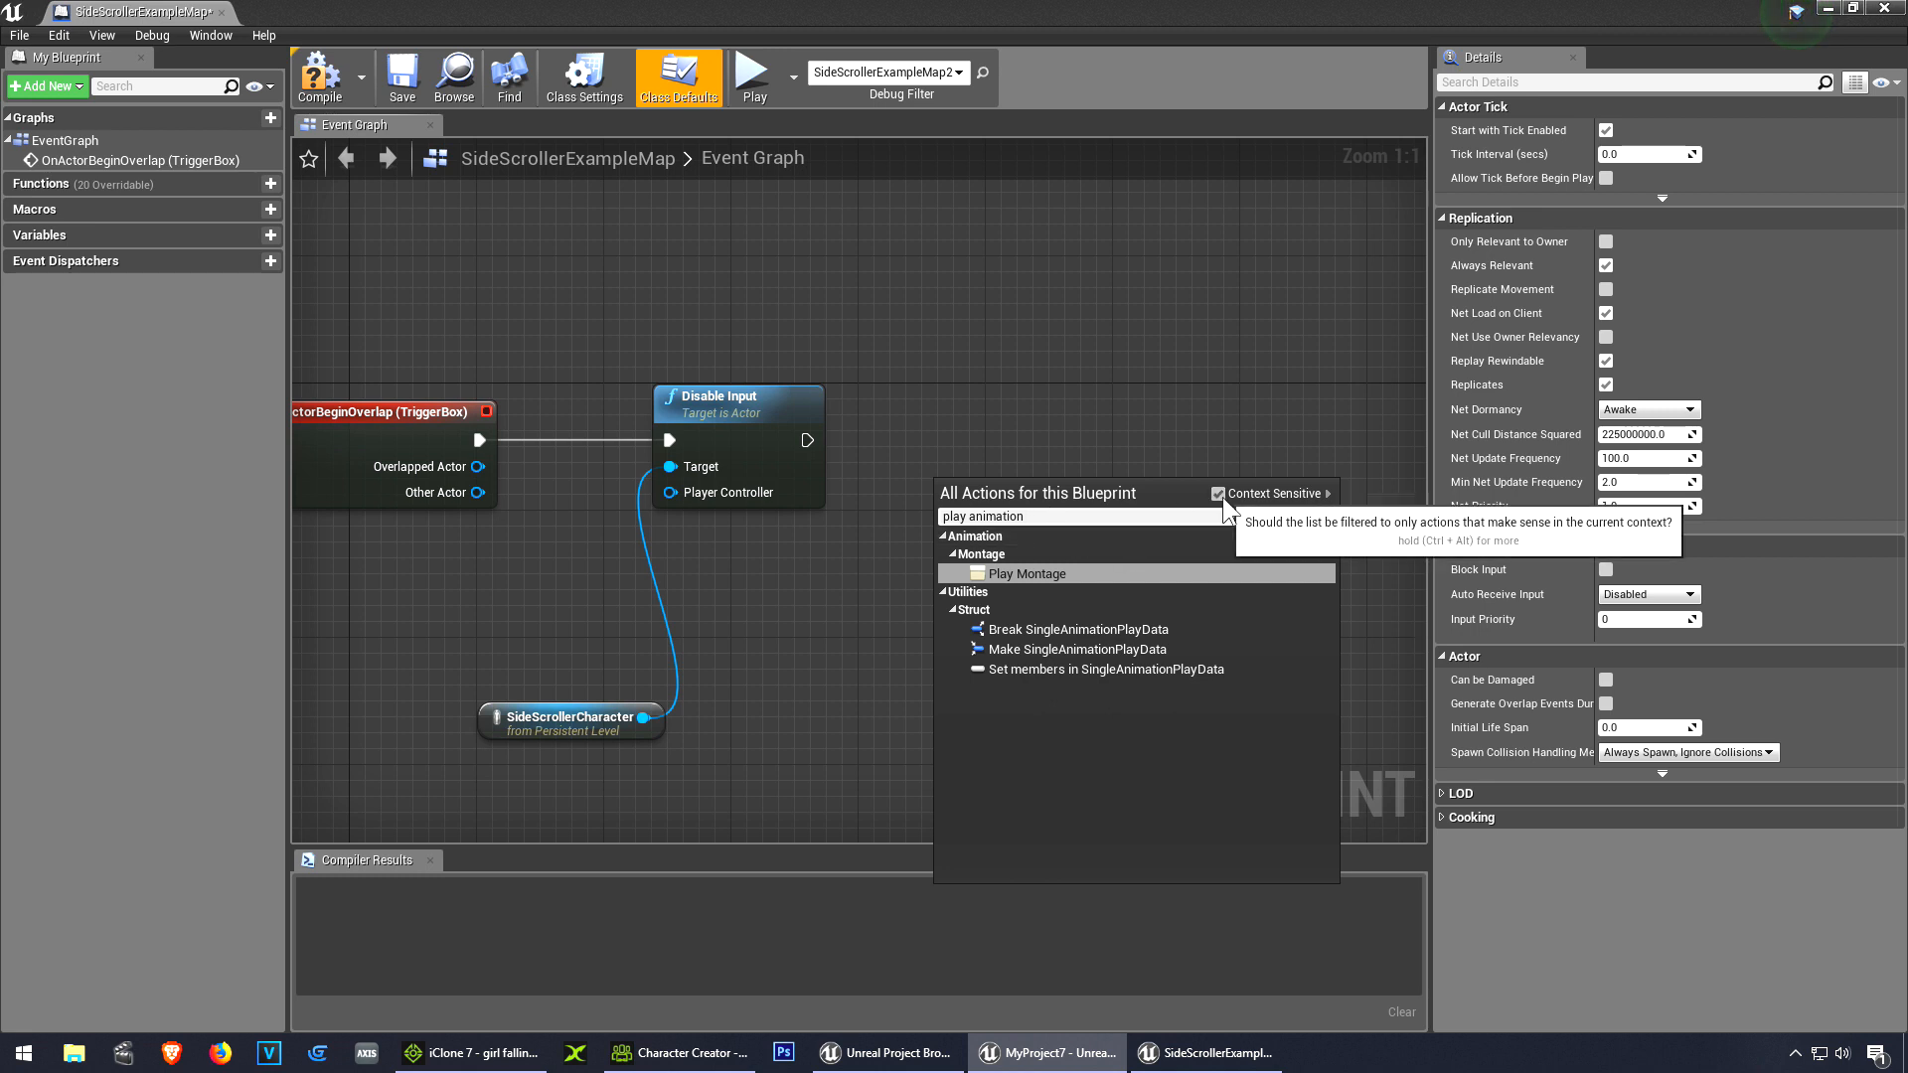
left_click(1218, 493)
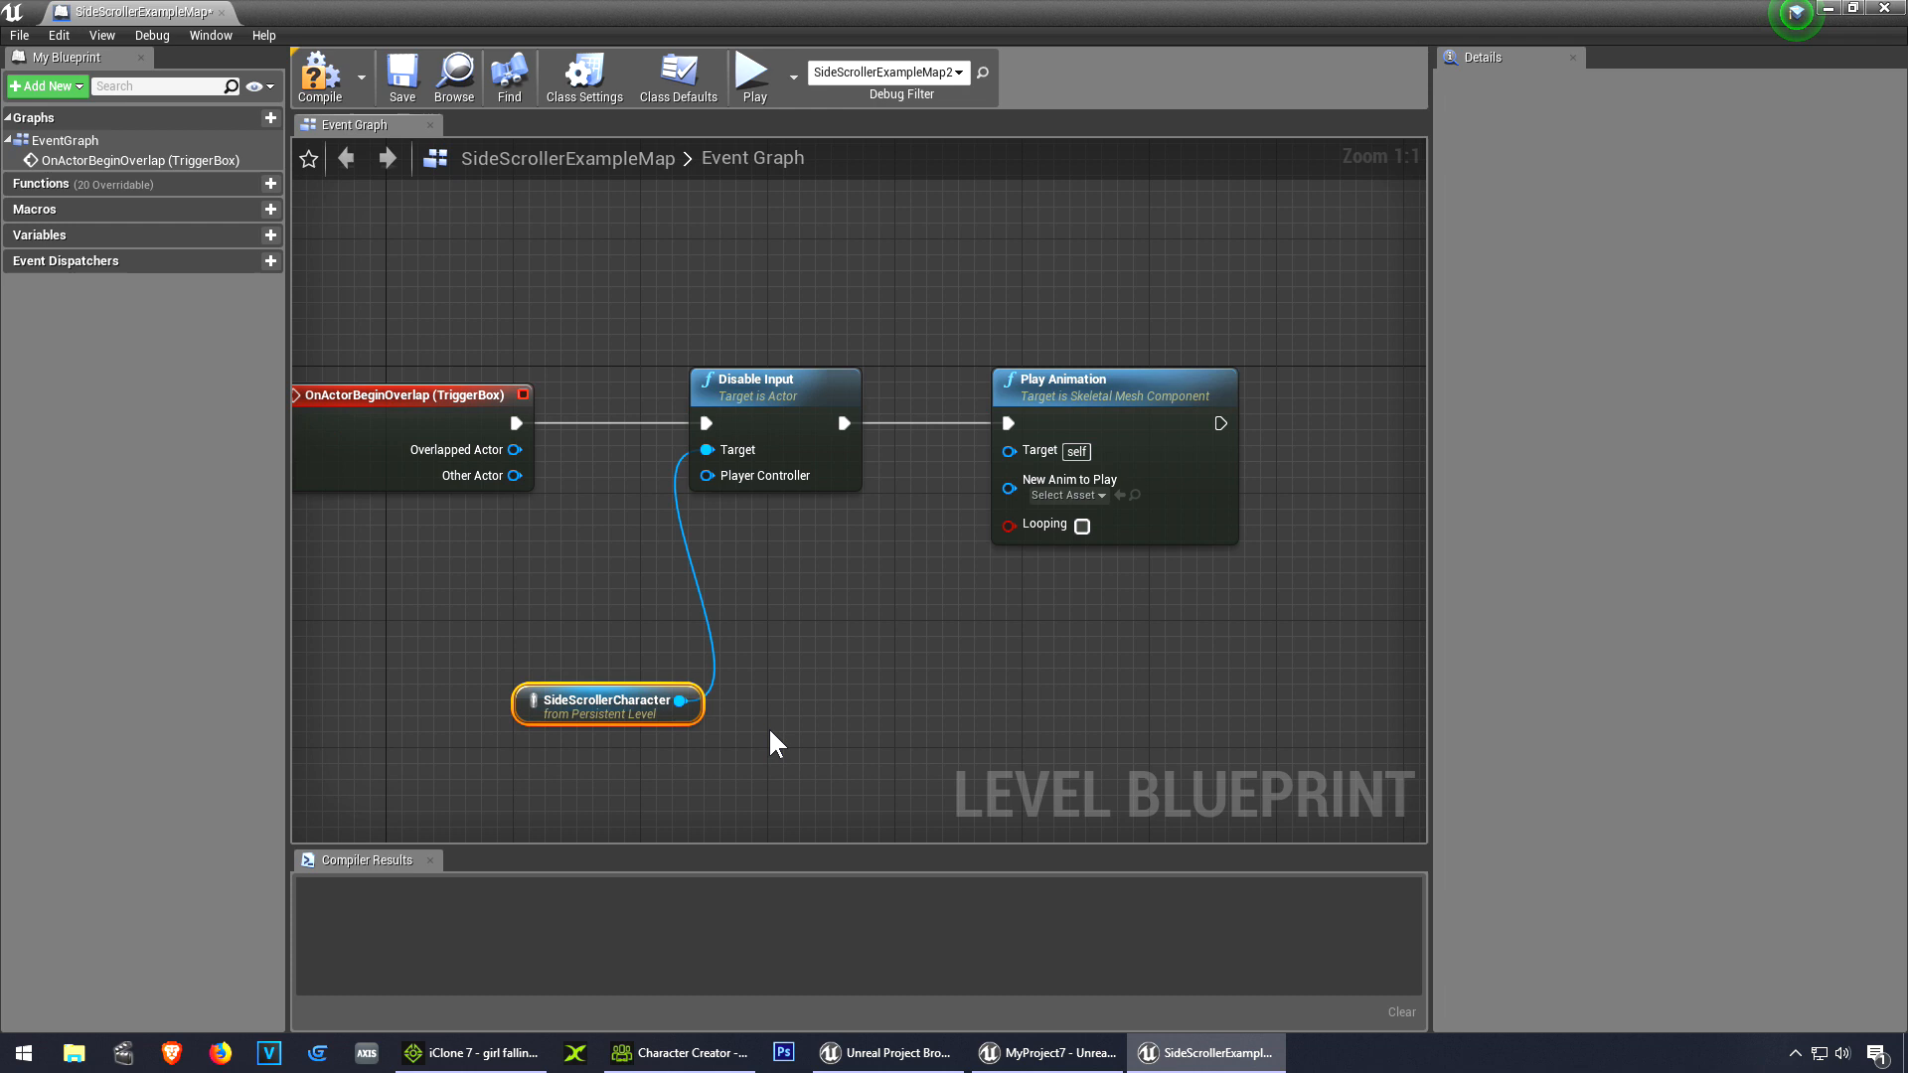
Feed the SideScrollerCharacter's Mesh into Target and set New Anim to Play to DIE
left_click_drag(608, 703, 861, 717)
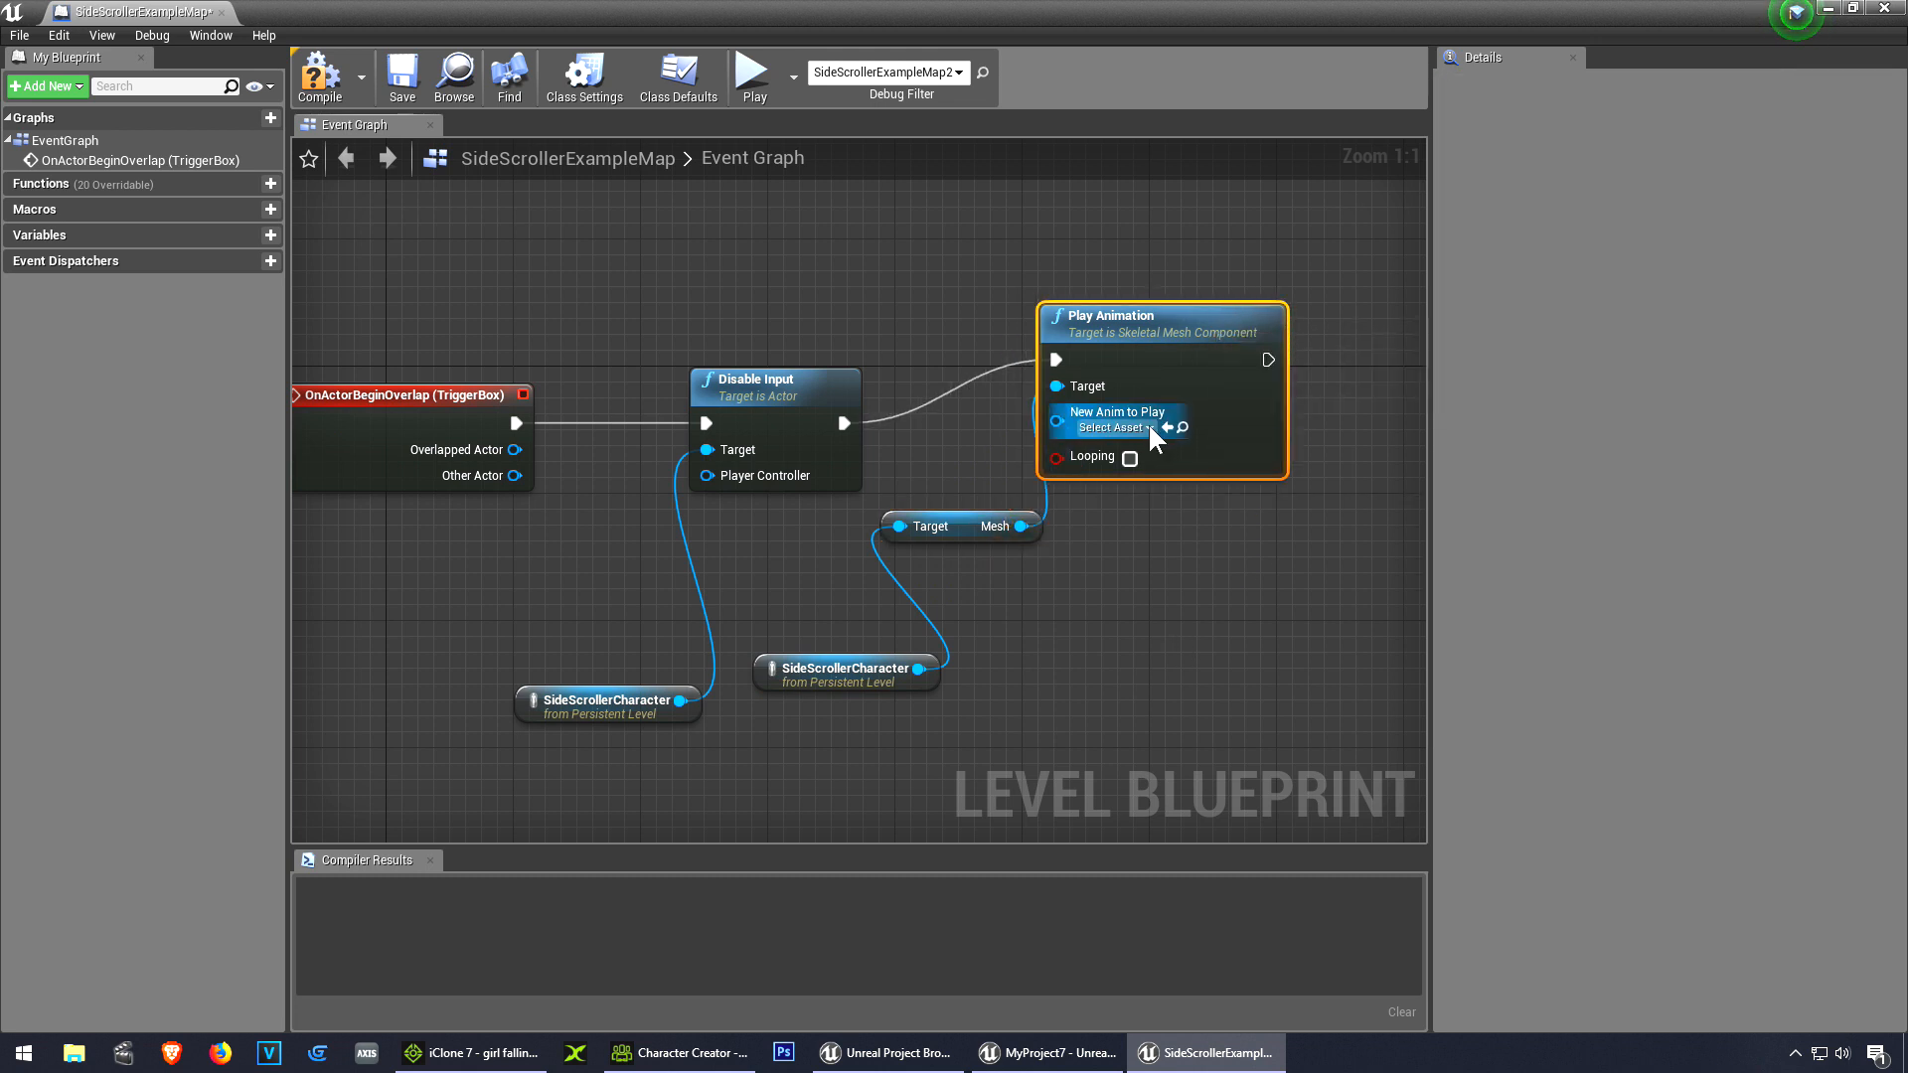
left_click(1107, 427)
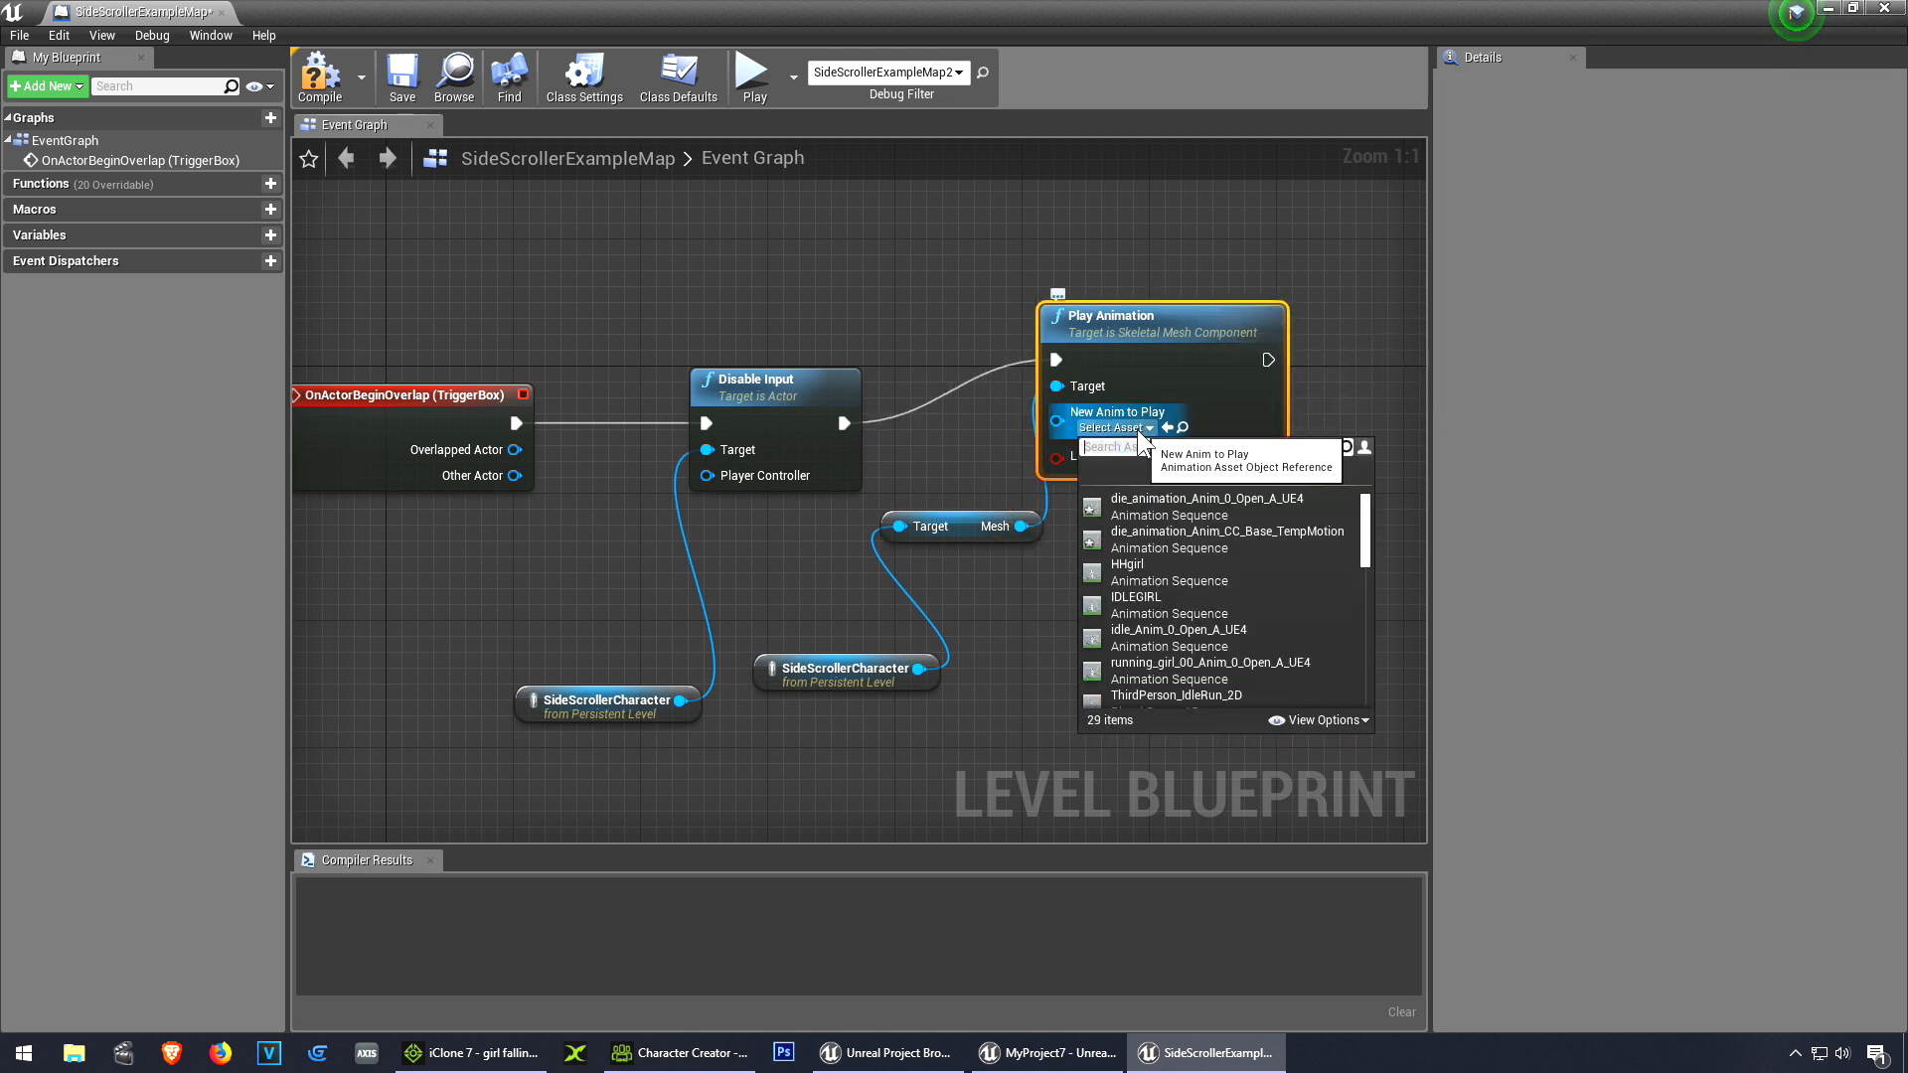
scroll("down", 3)
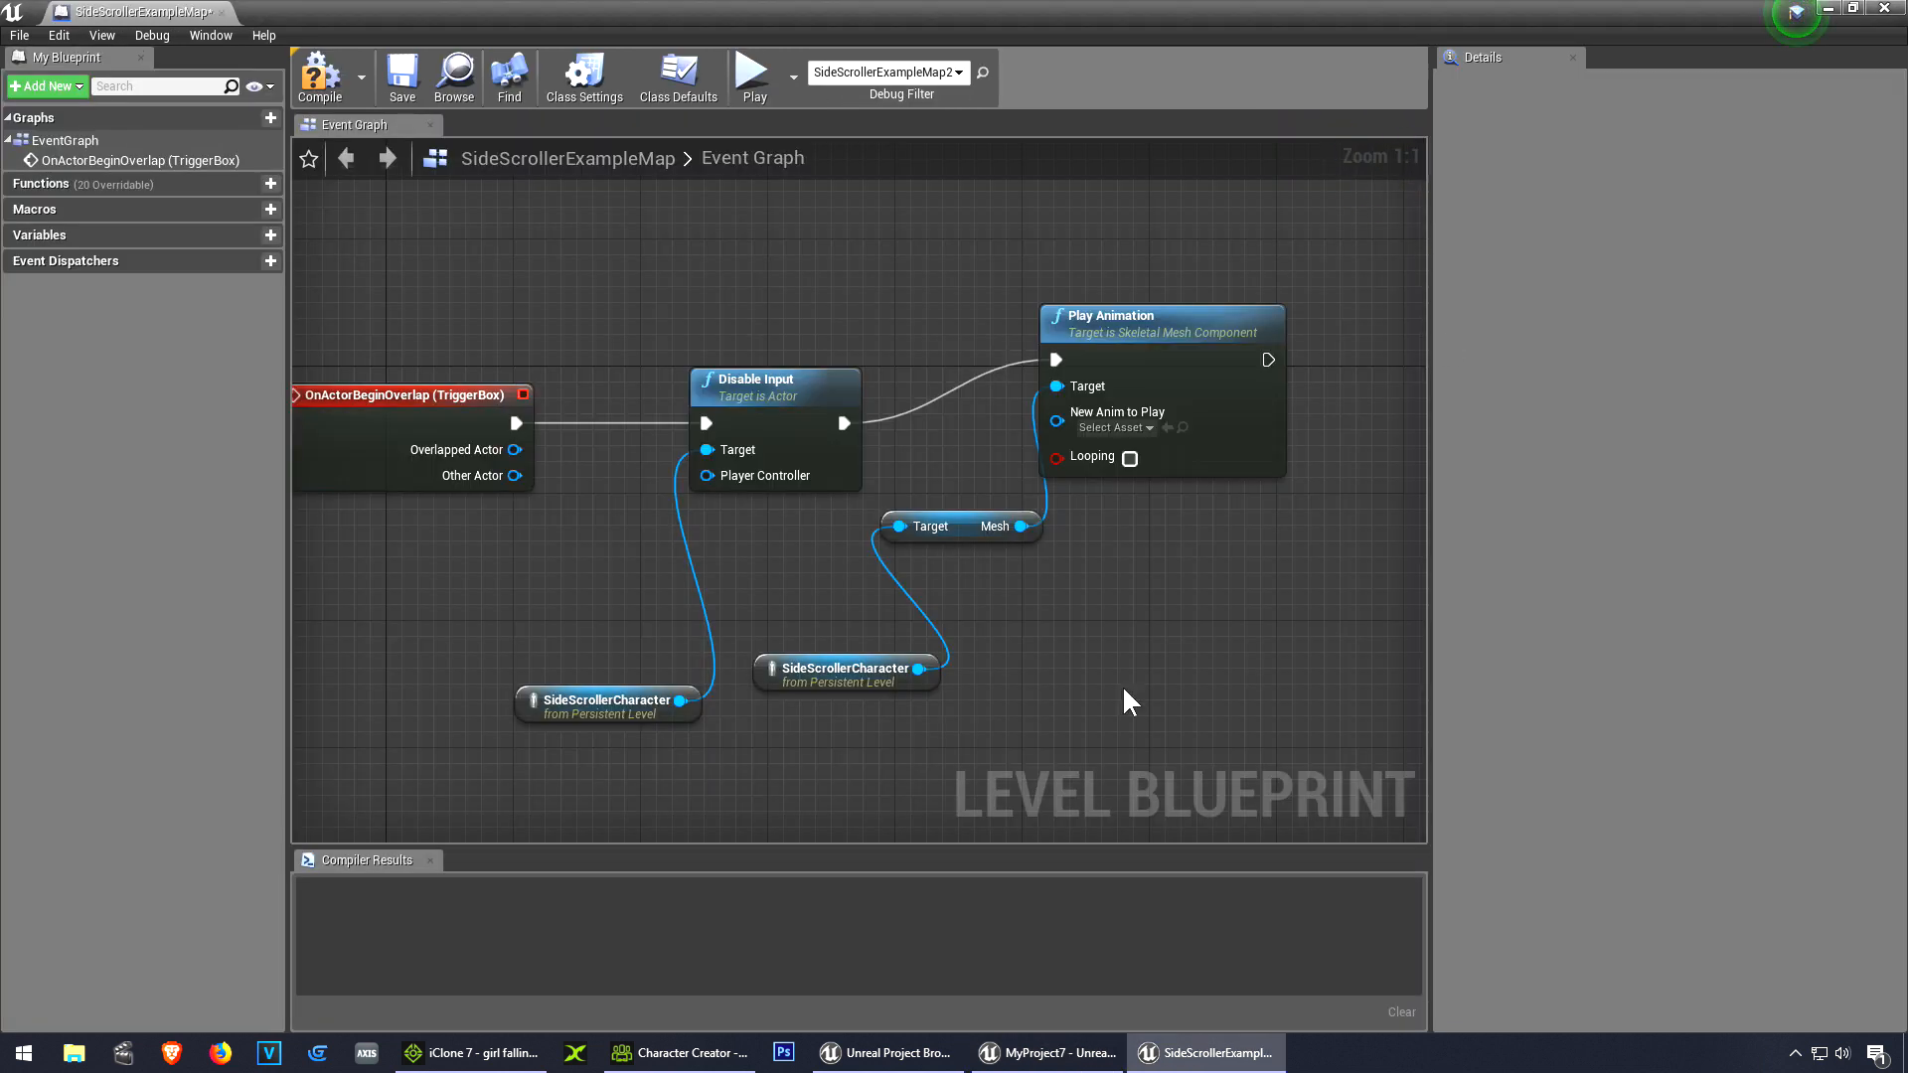
left_click(1110, 427)
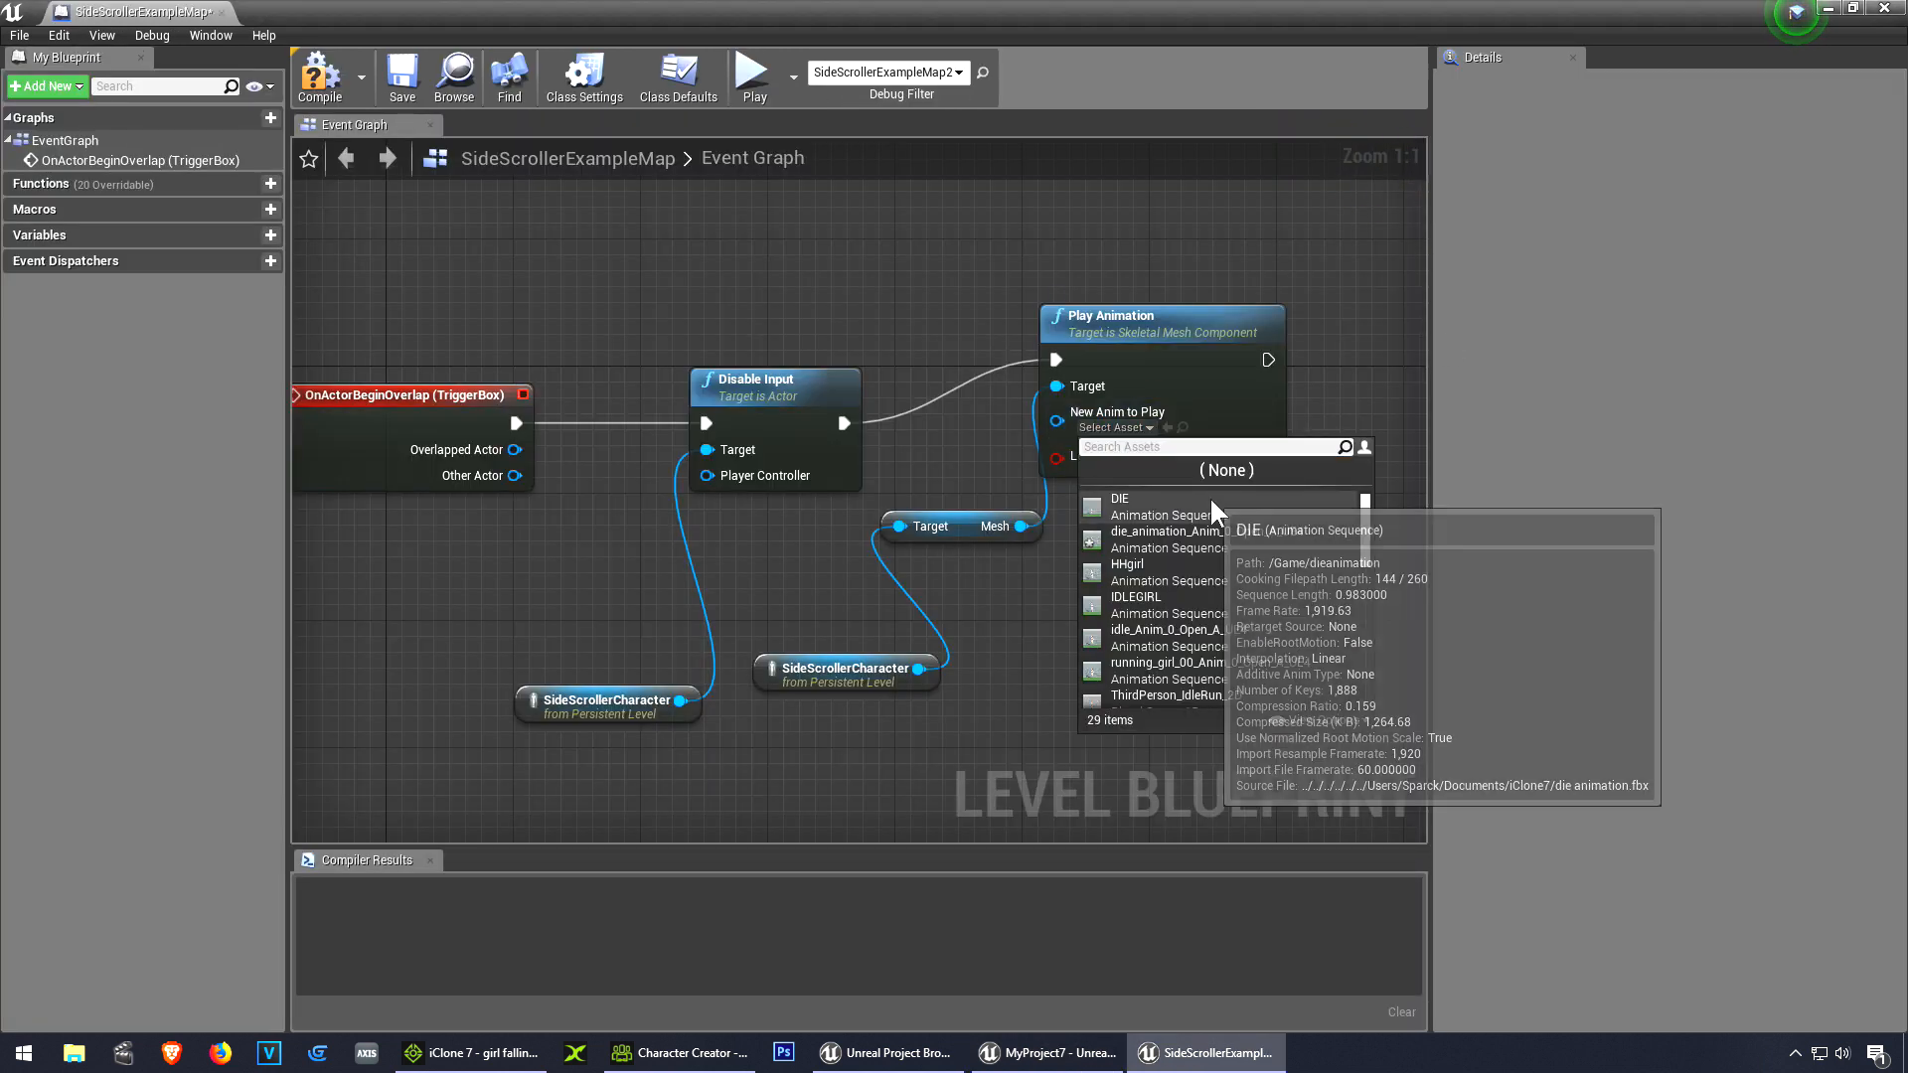
left_click(1118, 498)
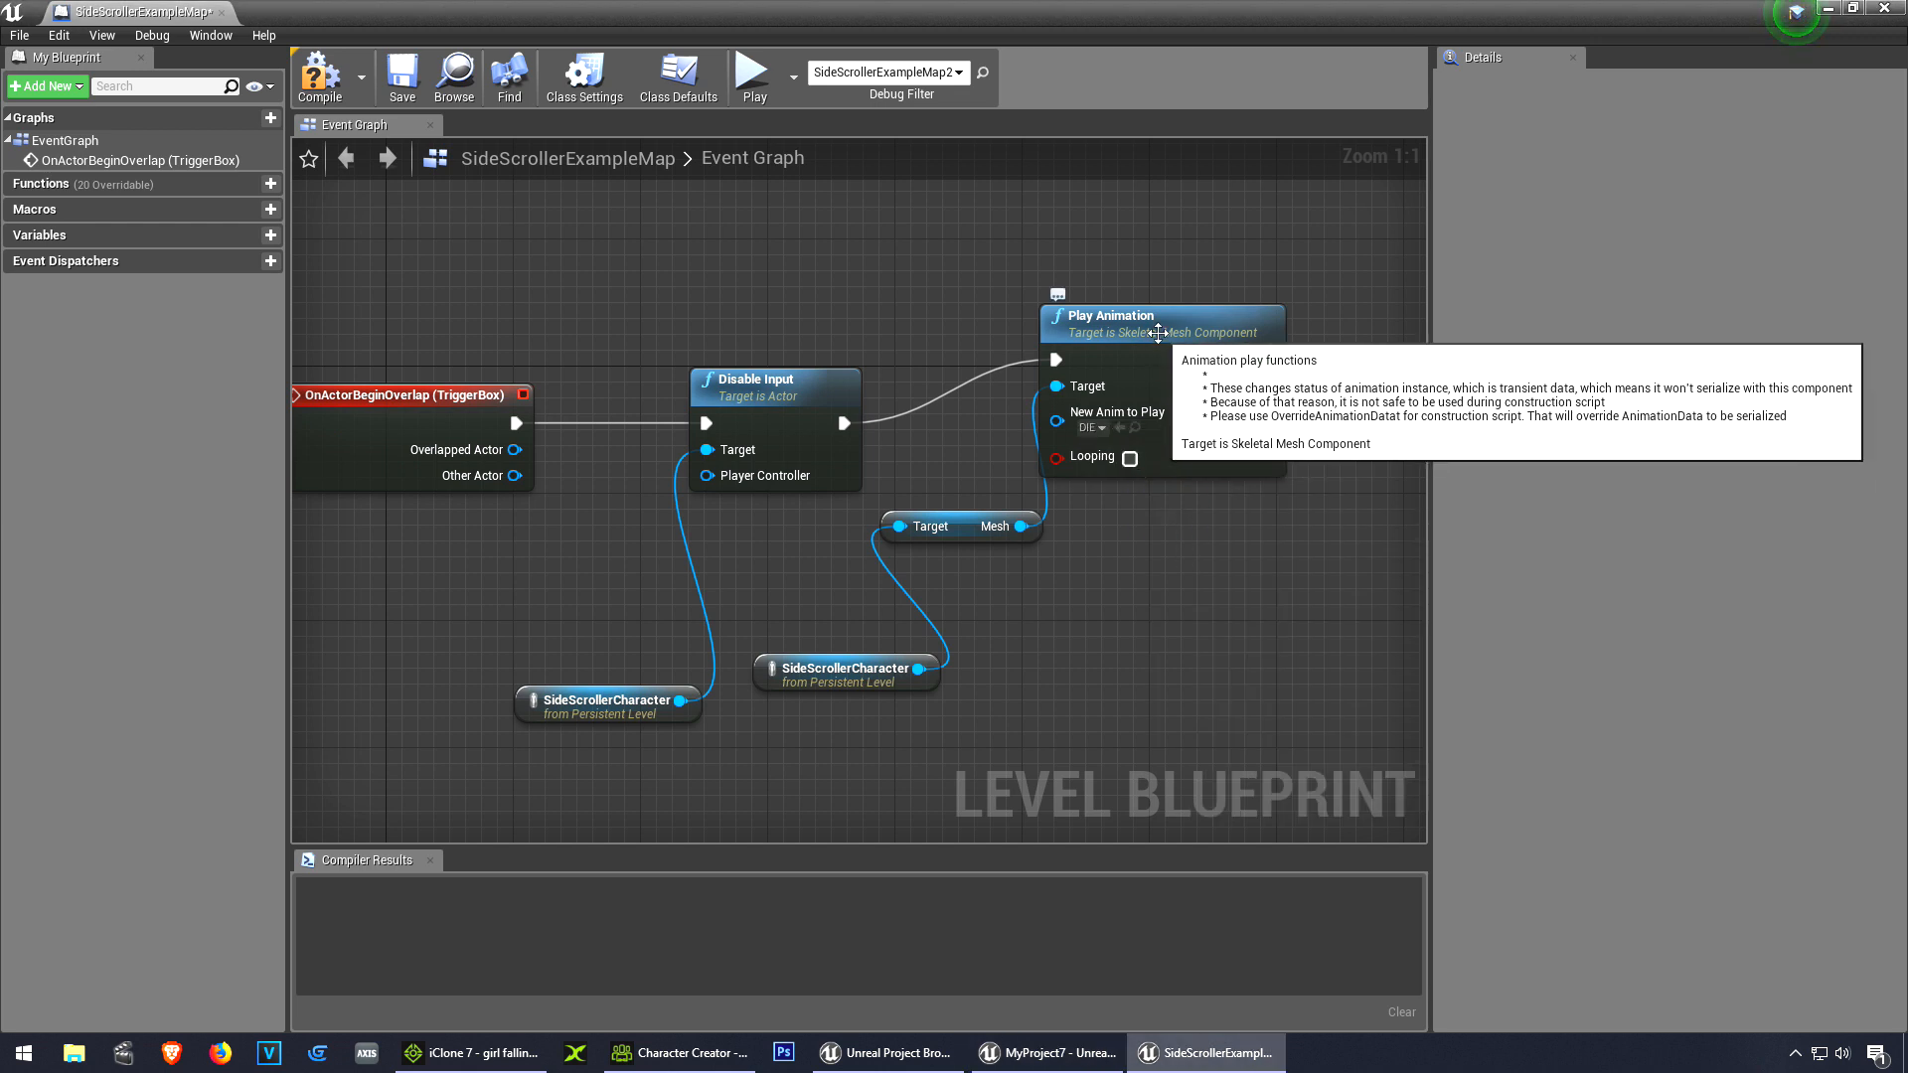
left_click(319, 75)
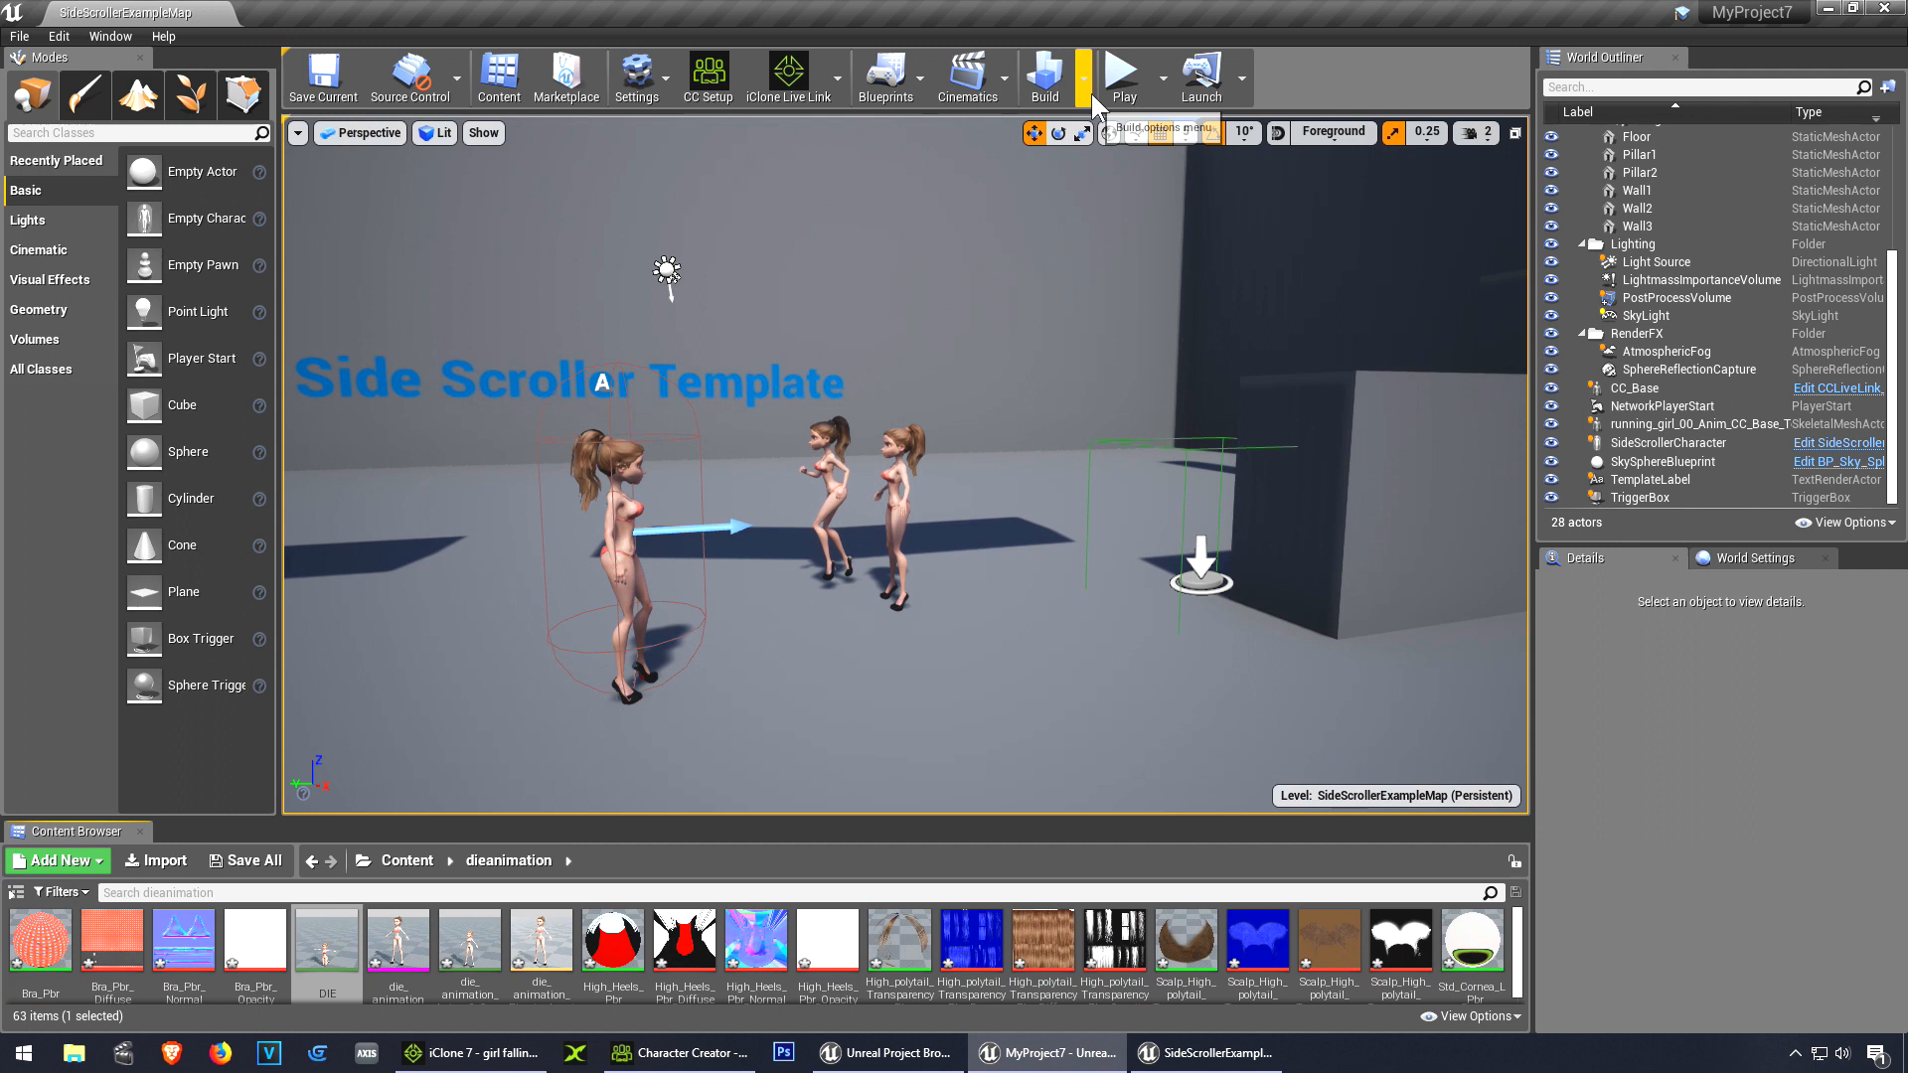
Play the level three times to watch the character collapse at the trigger box
left_click(1121, 71)
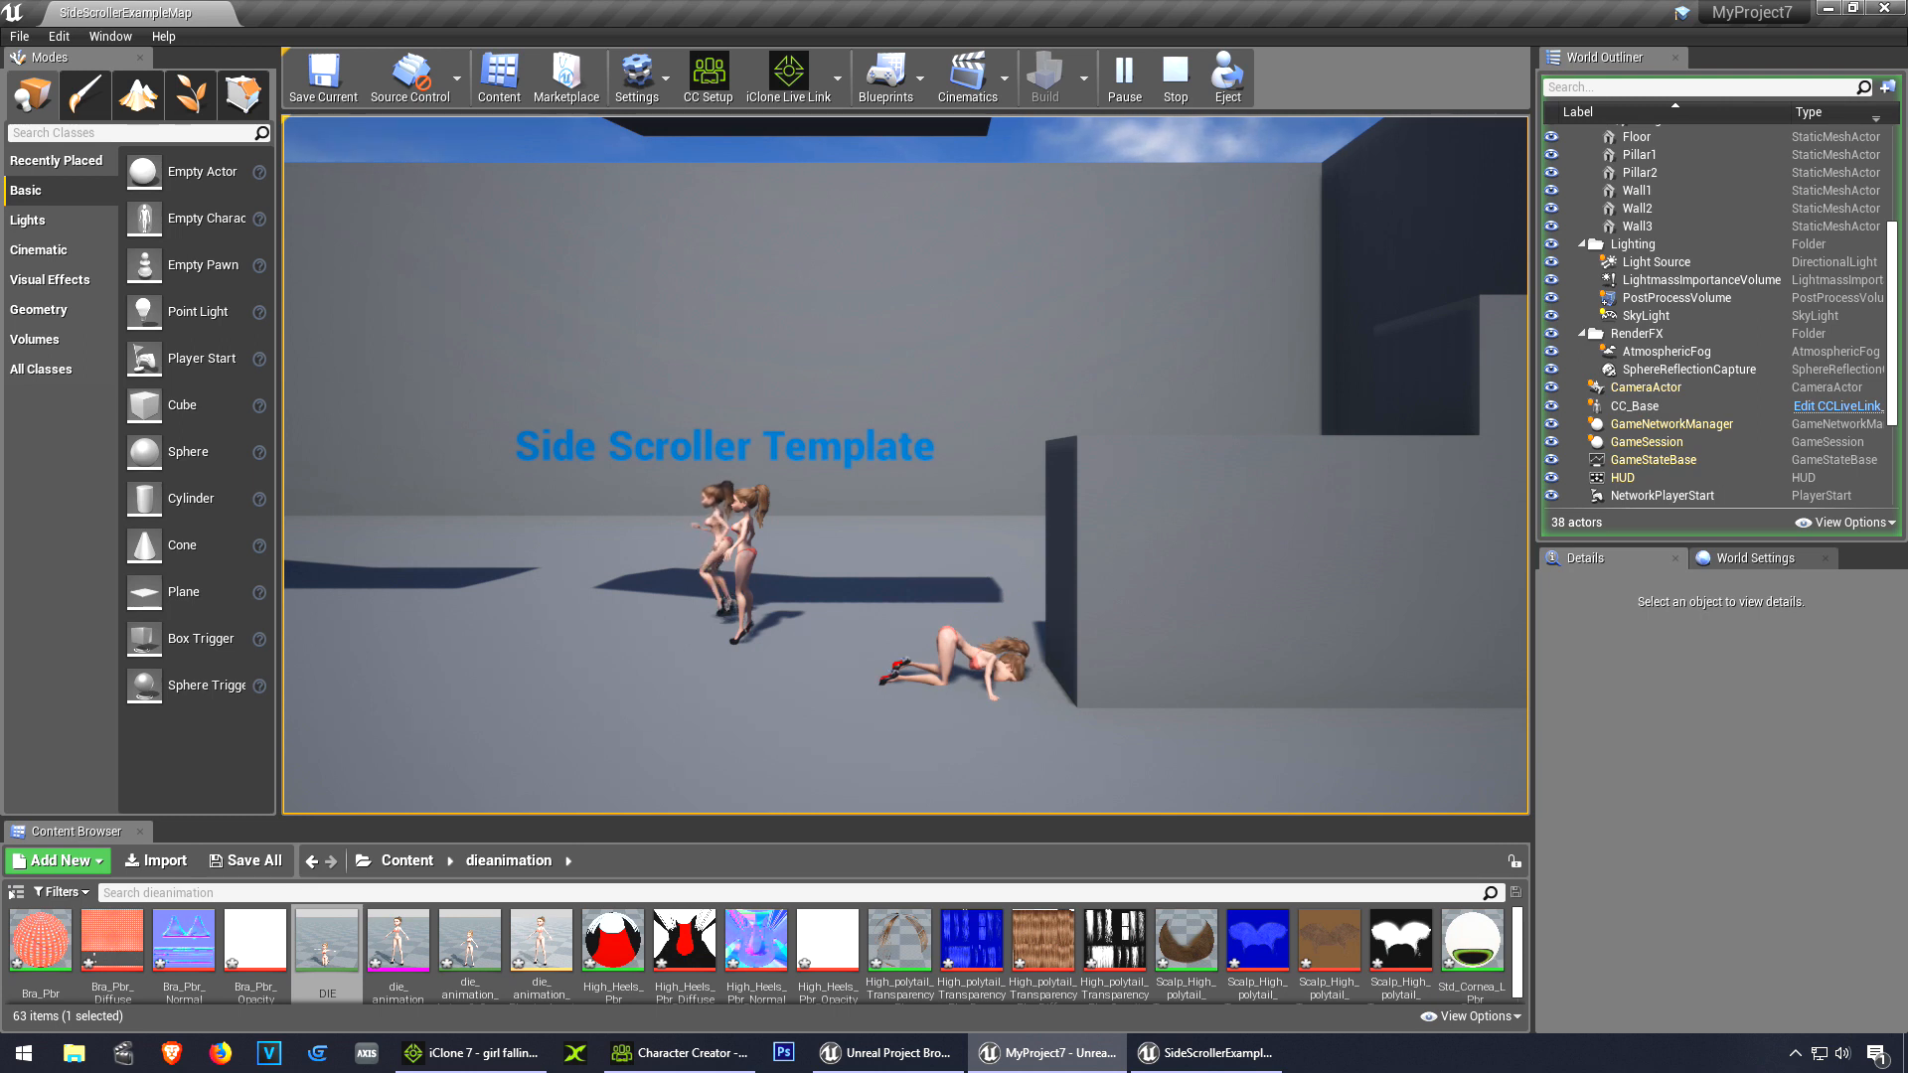
left_click(1172, 77)
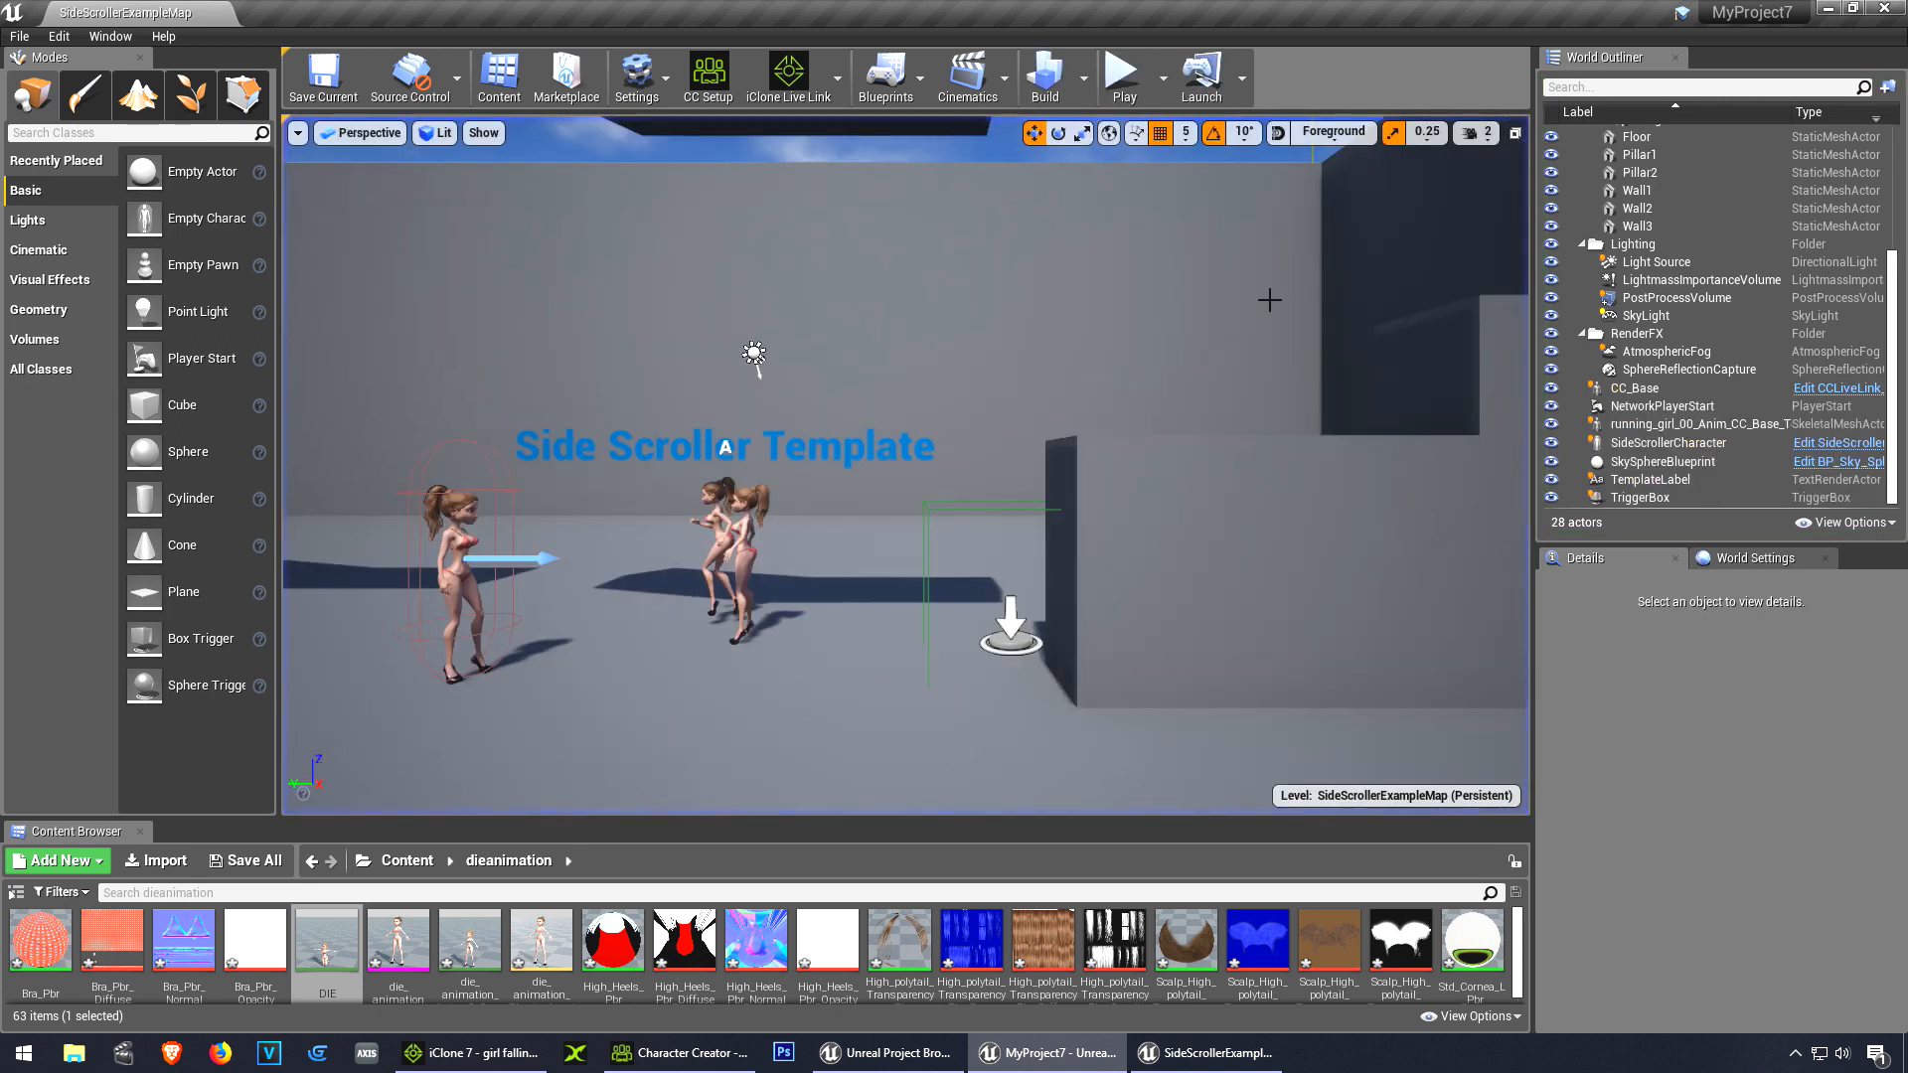
left_click(1120, 71)
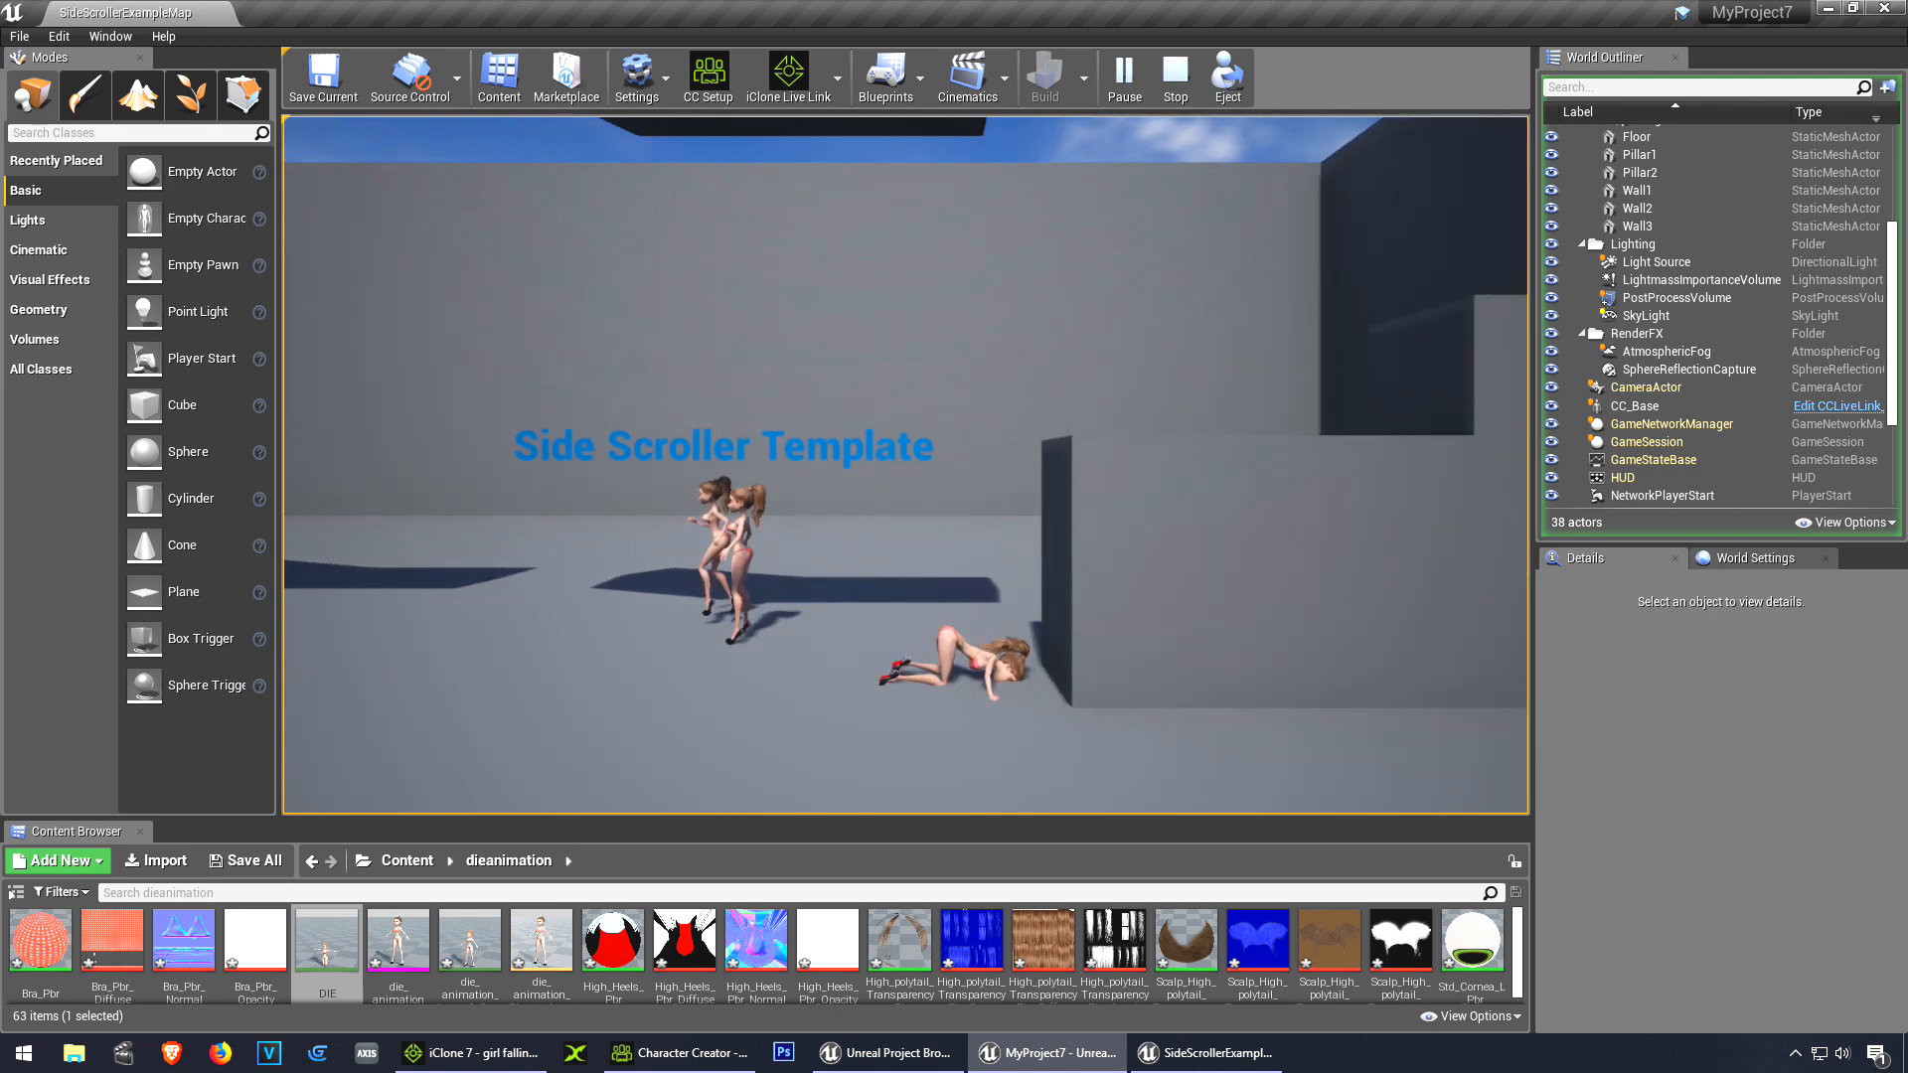
left_click(1171, 69)
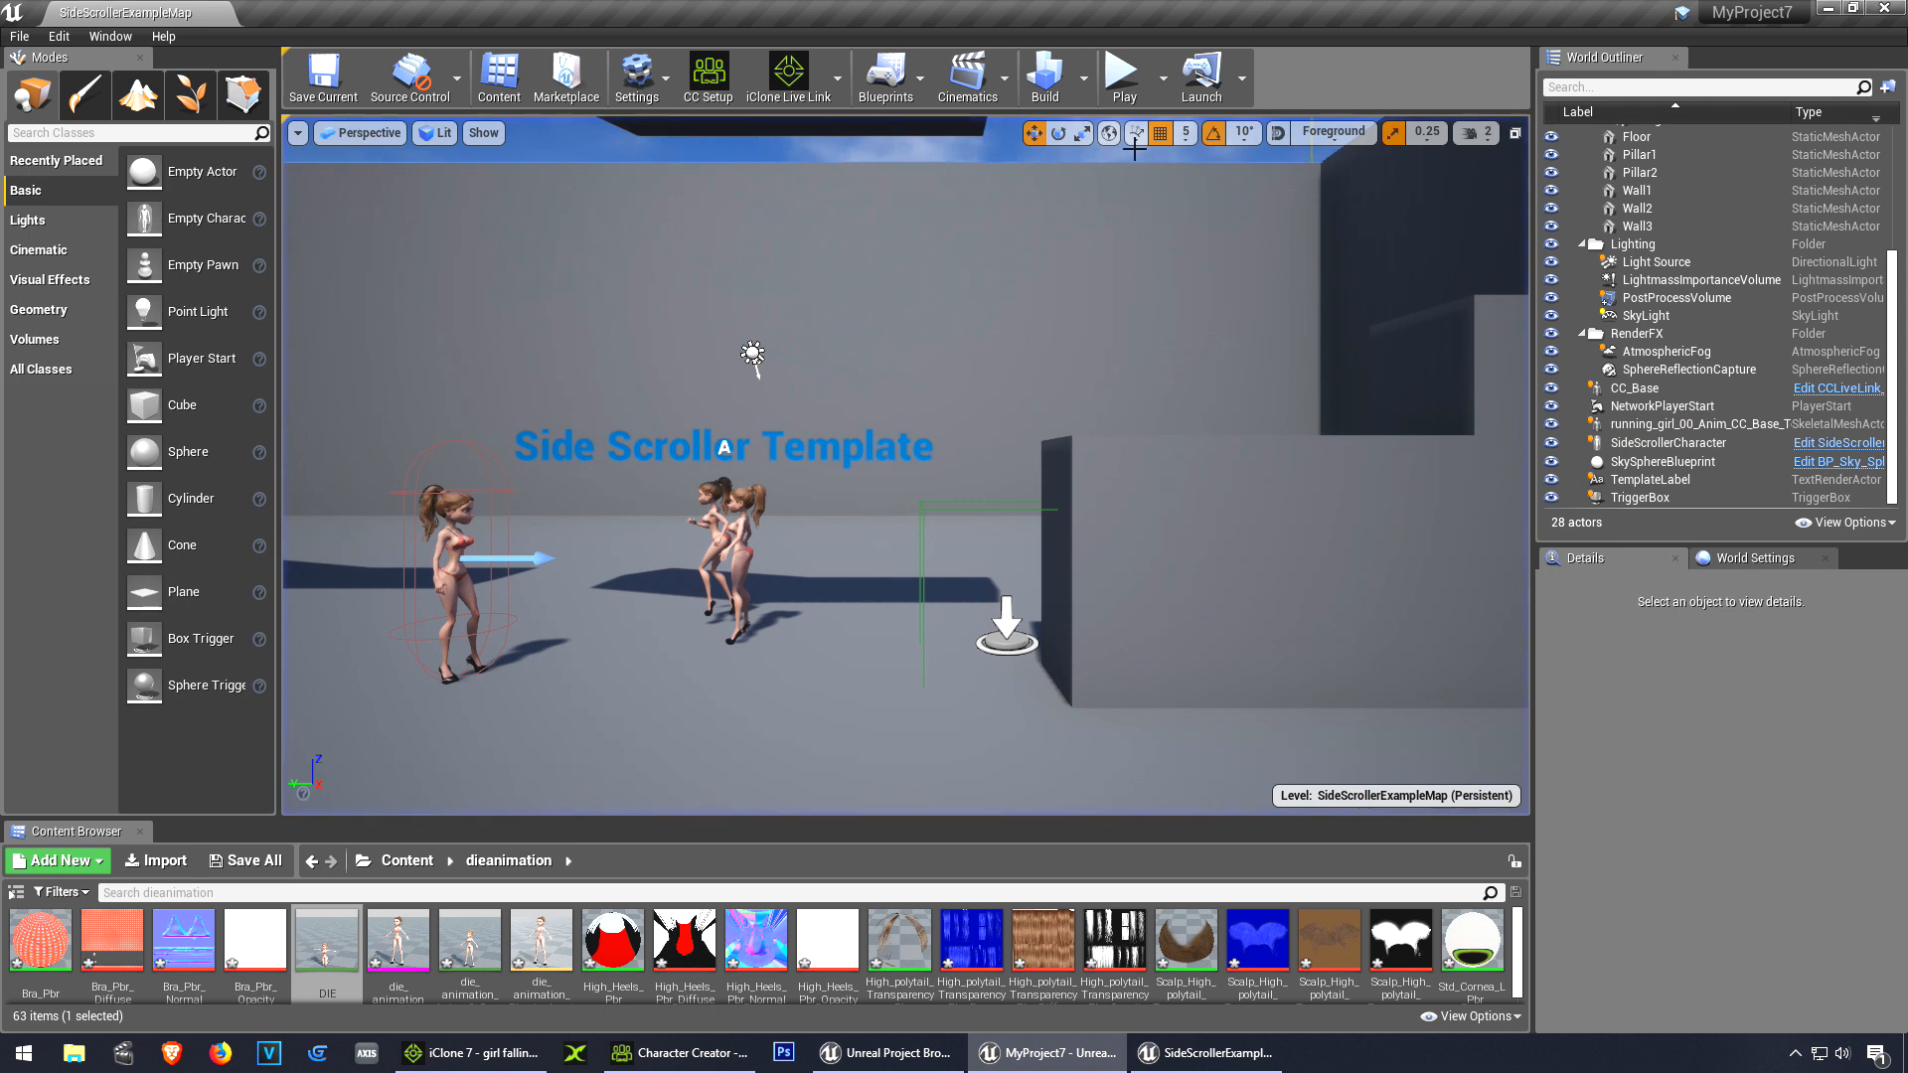
left_click(1121, 70)
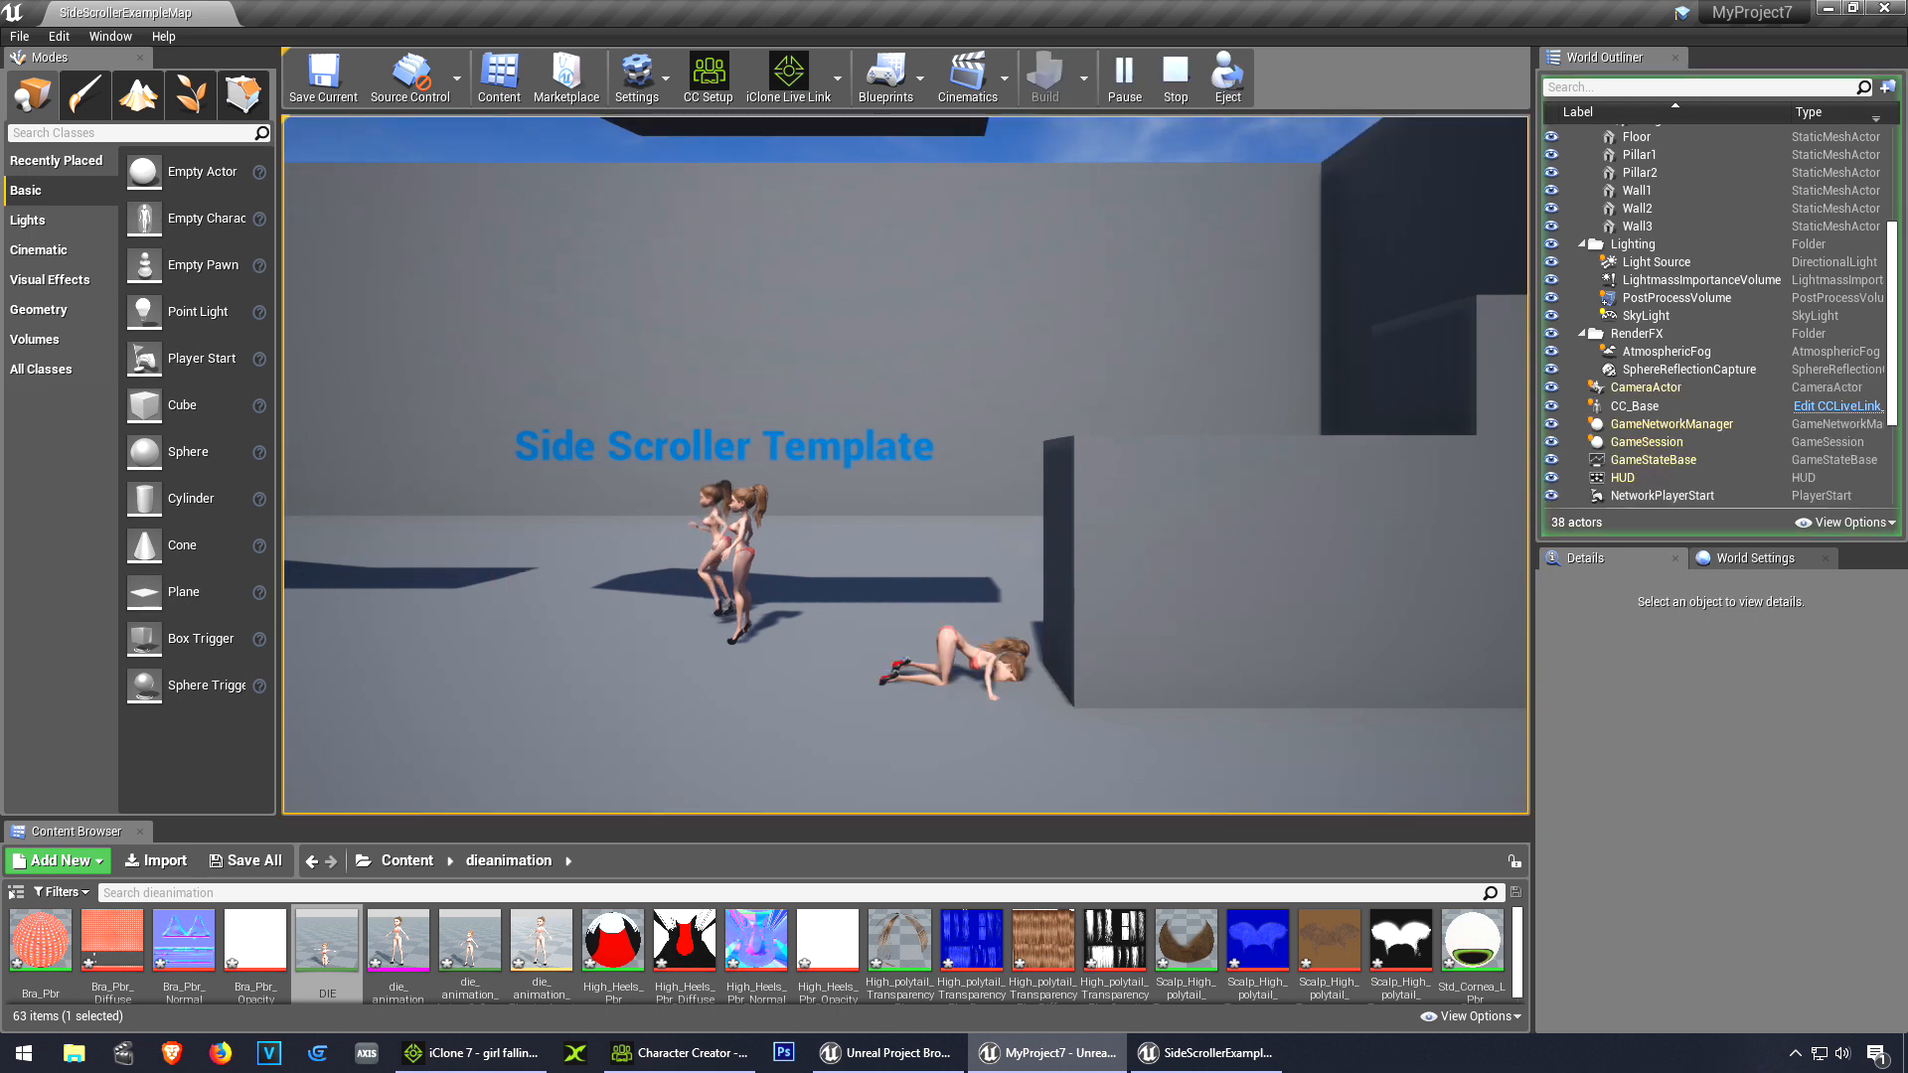